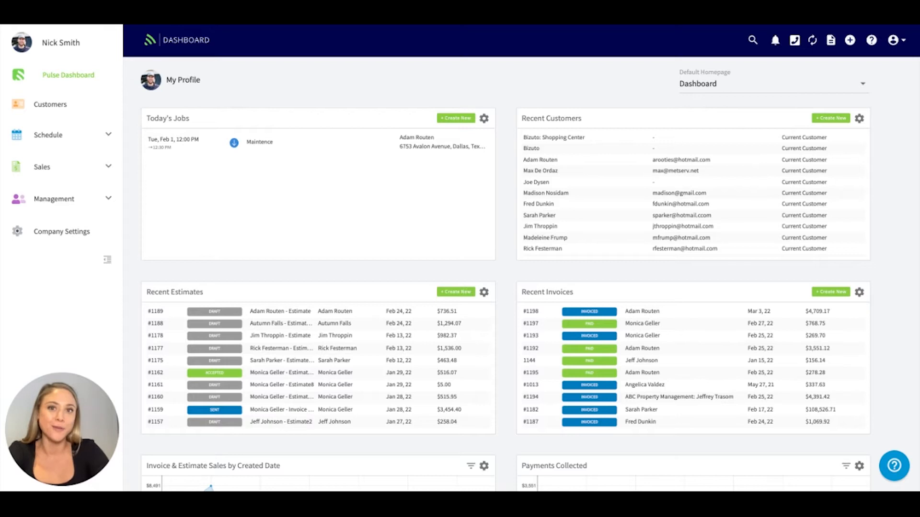
pyautogui.moveTo(788, 235)
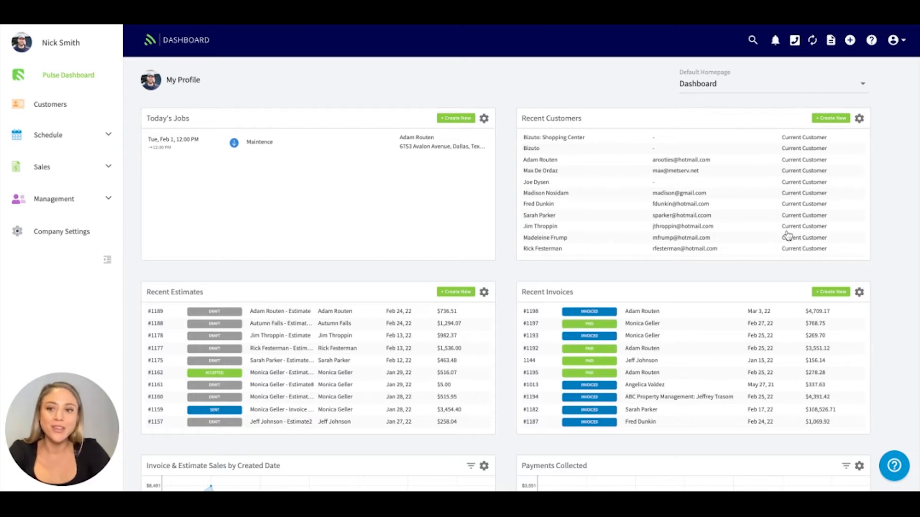
pyautogui.moveTo(25, 288)
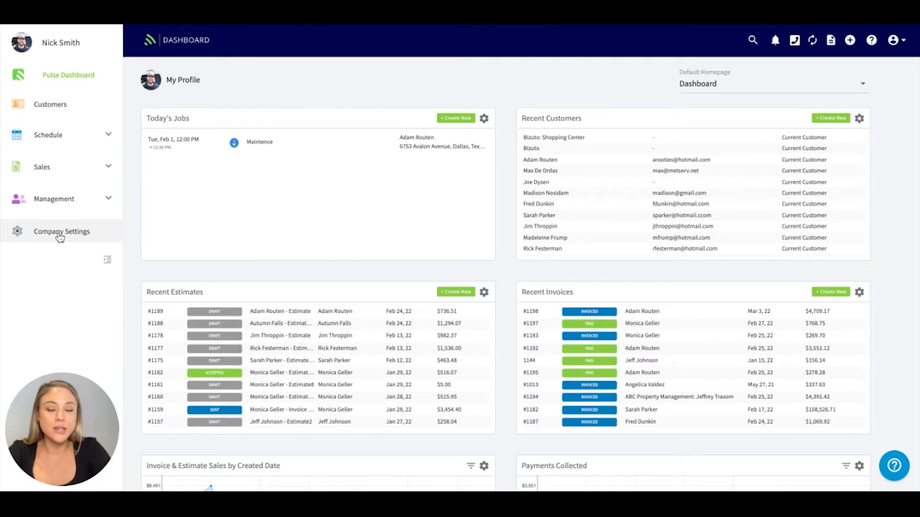
# - Go from Company Settings' General page to the Billing Summary with plan options
pyautogui.click(60, 231)
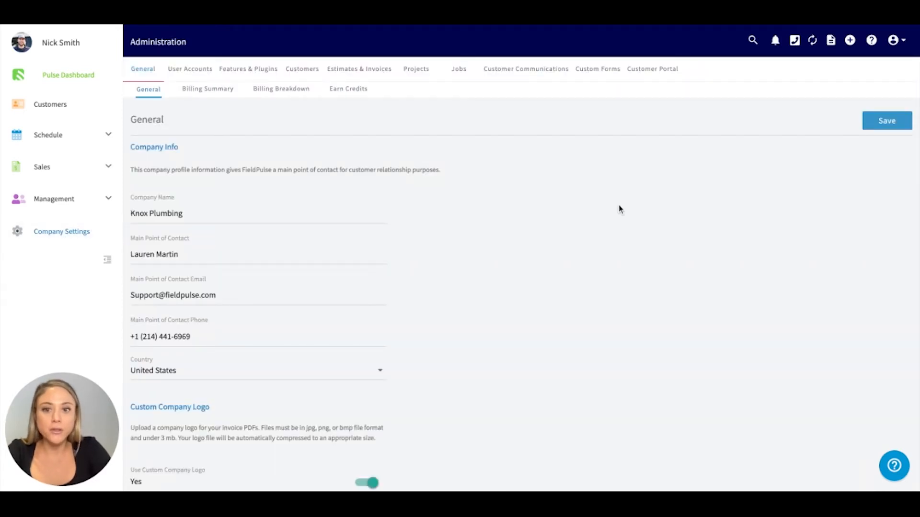
pyautogui.moveTo(601, 313)
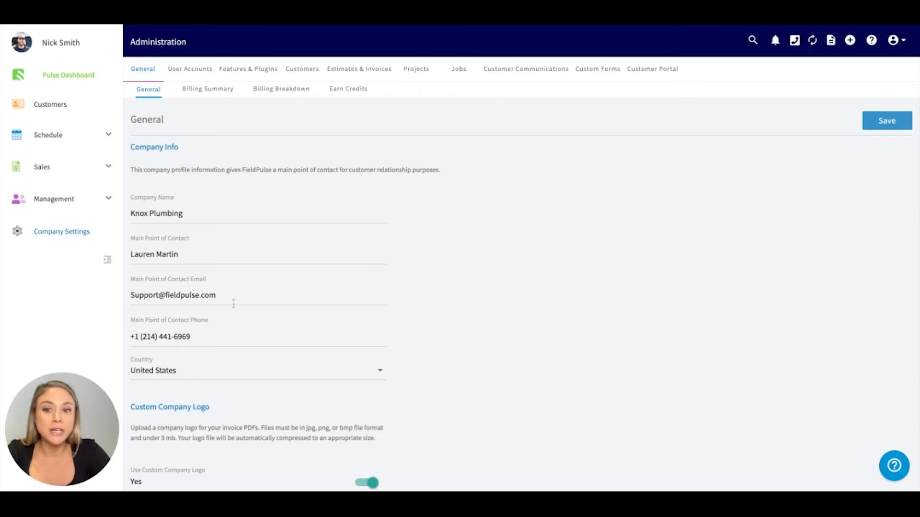
pyautogui.scroll(-3)
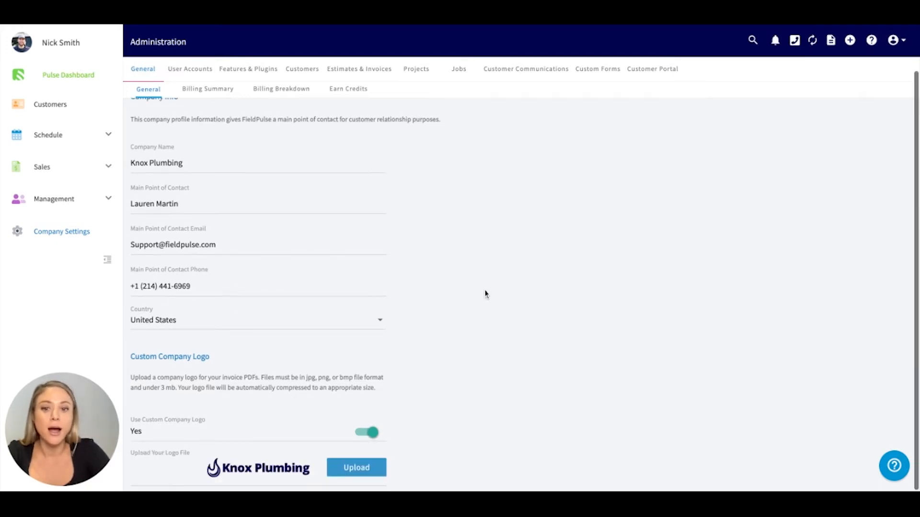
pyautogui.moveTo(589, 394)
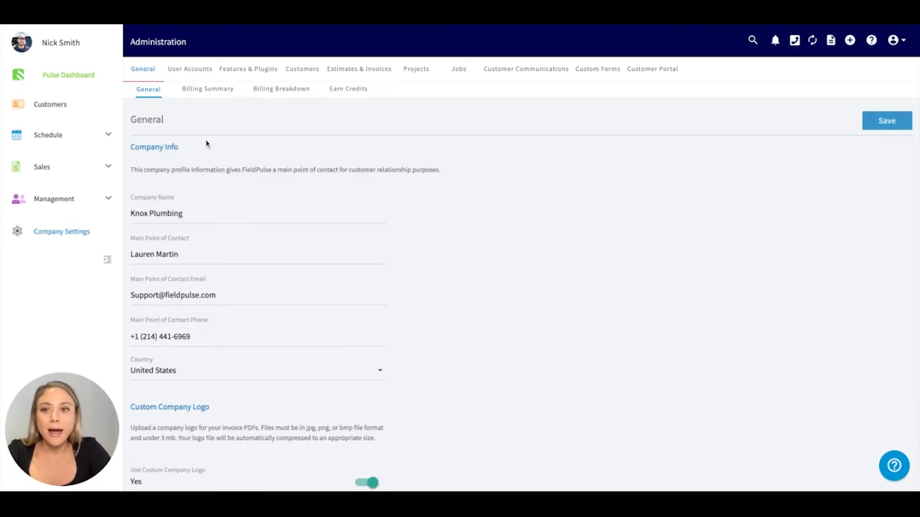
pyautogui.click(210, 88)
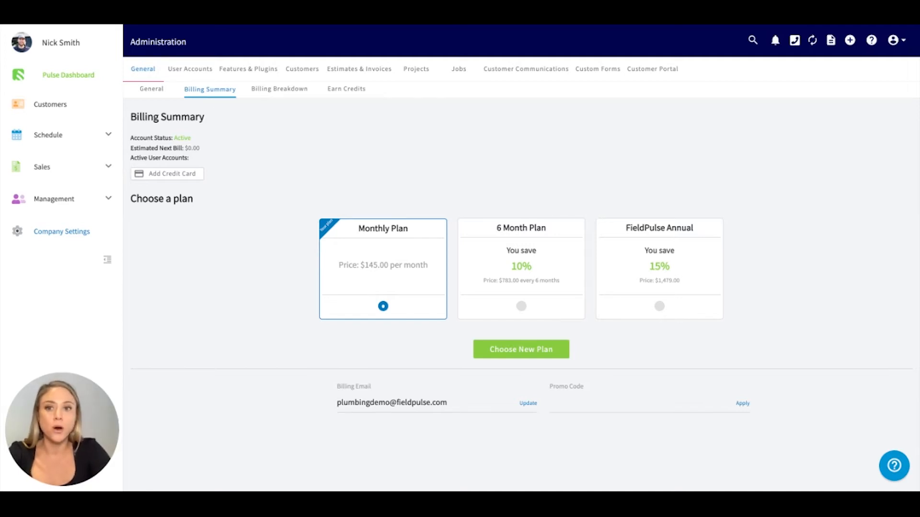
# - Show the Billing Breakdown with platform fee and user charges totalling $145.00
pyautogui.click(283, 88)
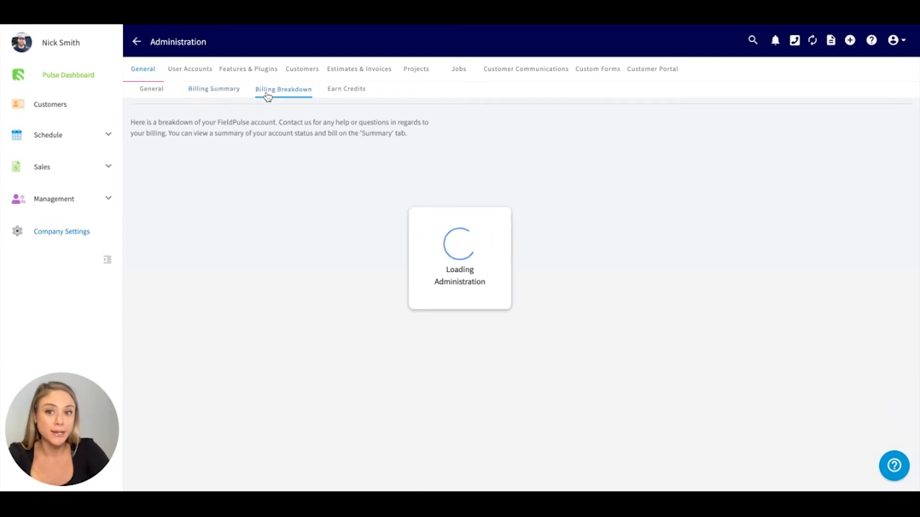
pyautogui.click(283, 89)
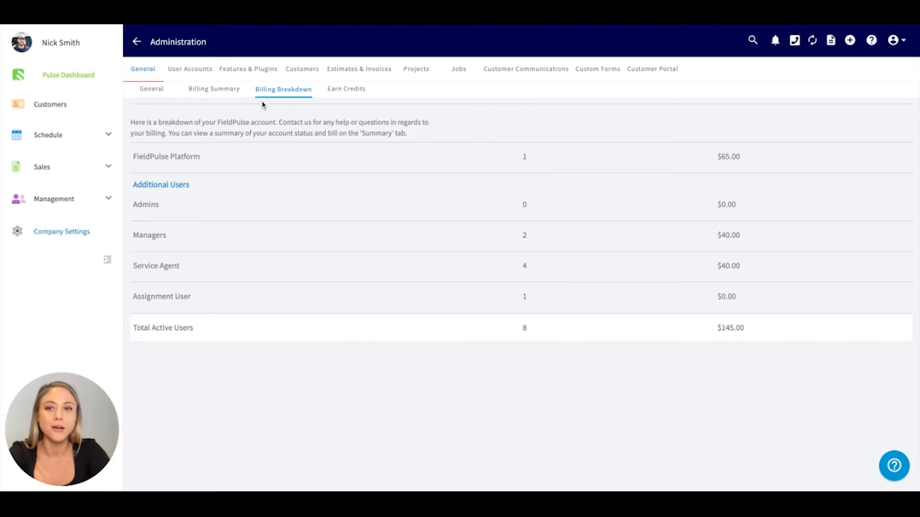
pyautogui.click(190, 68)
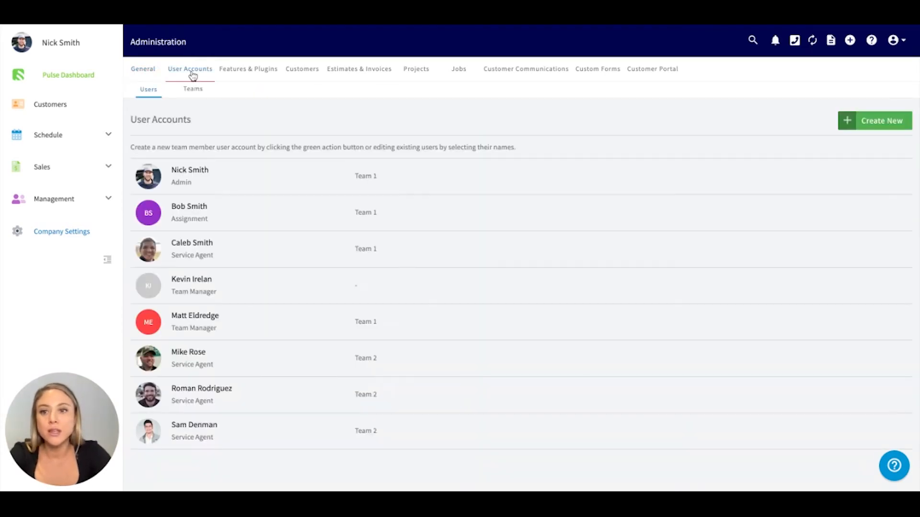
pyautogui.moveTo(316, 125)
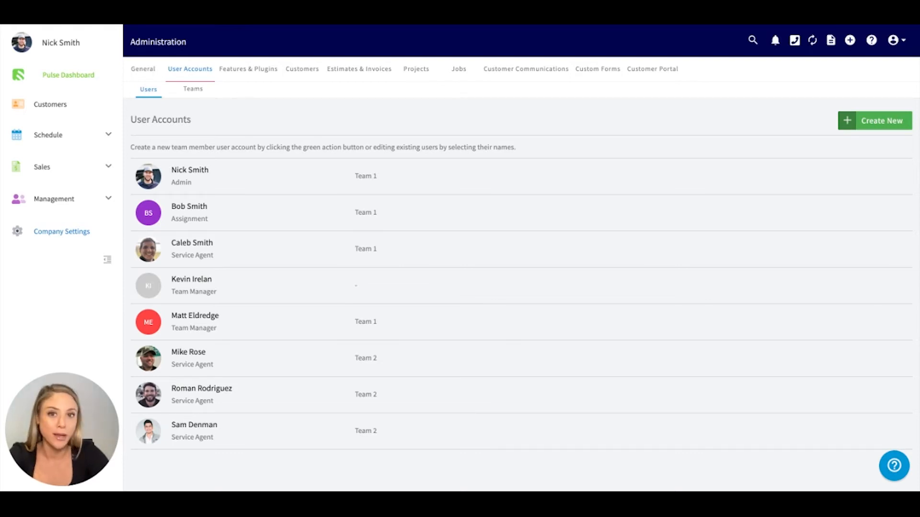
pyautogui.moveTo(294, 182)
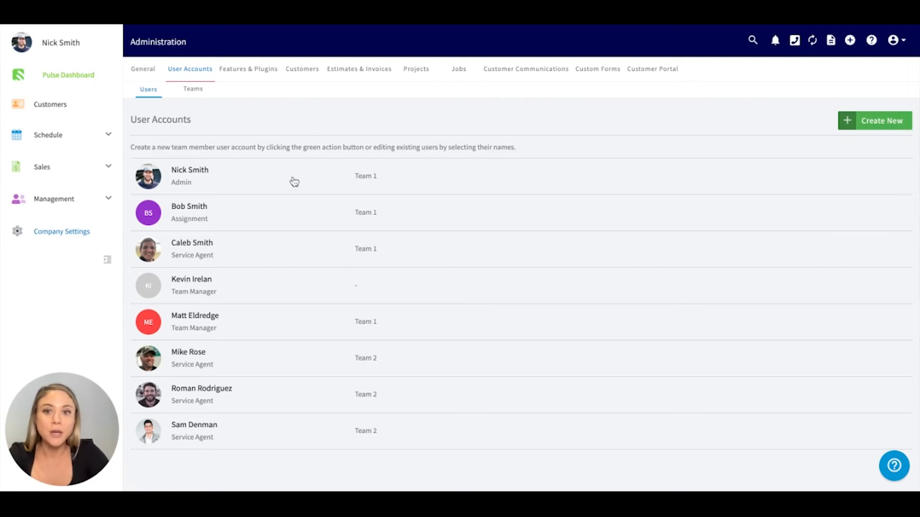
pyautogui.click(189, 176)
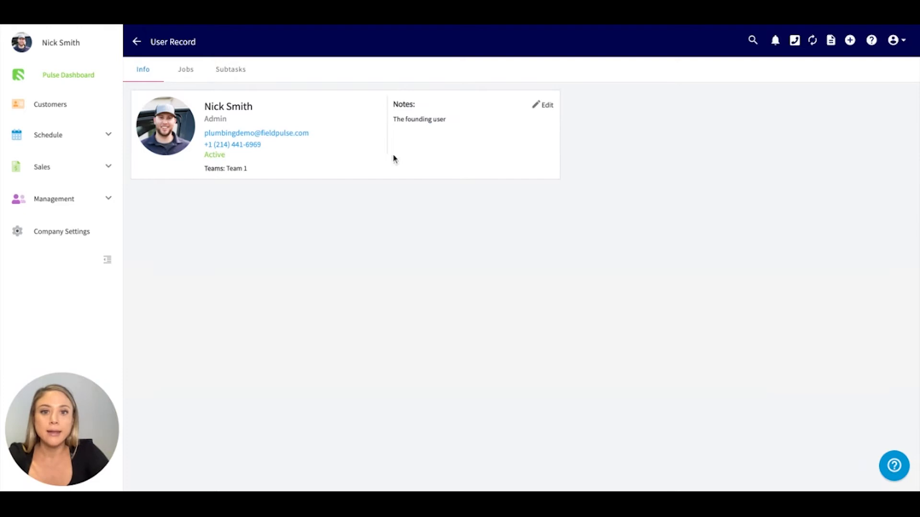
pyautogui.click(543, 105)
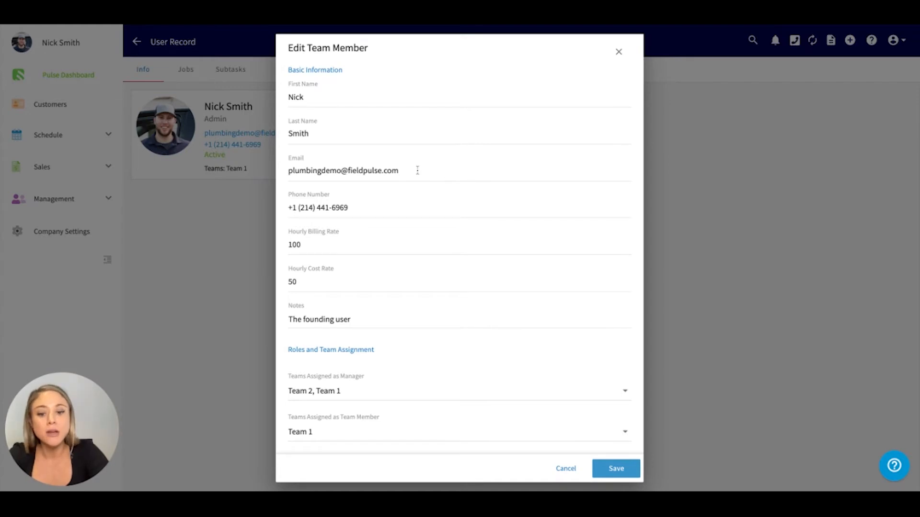
pyautogui.click(343, 170)
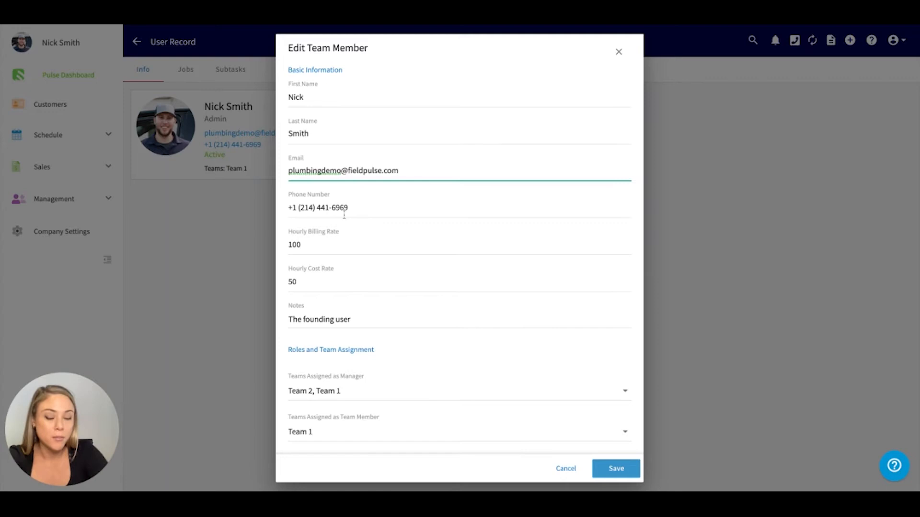
pyautogui.scroll(-3)
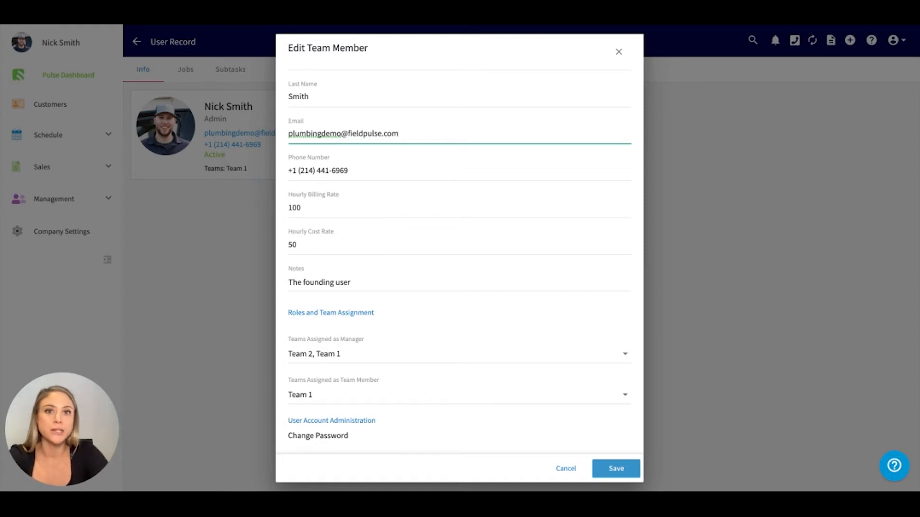
pyautogui.moveTo(319, 437)
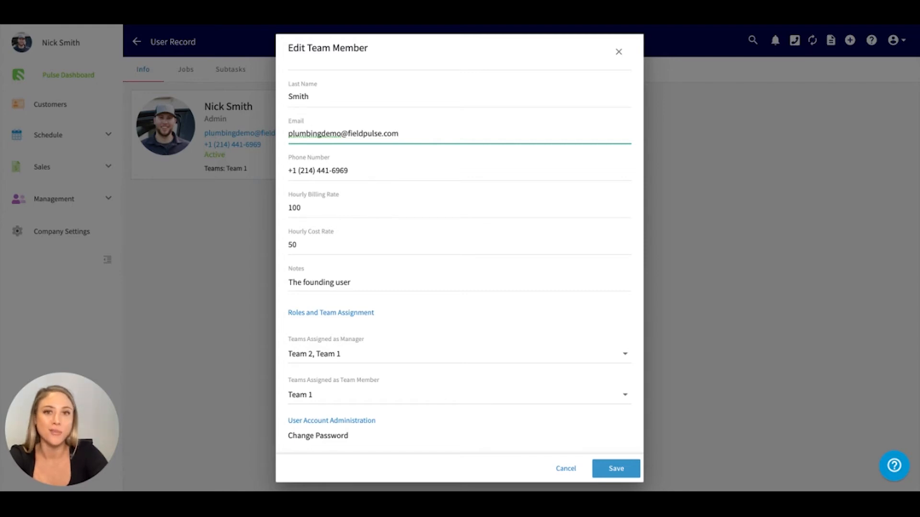
pyautogui.click(615, 468)
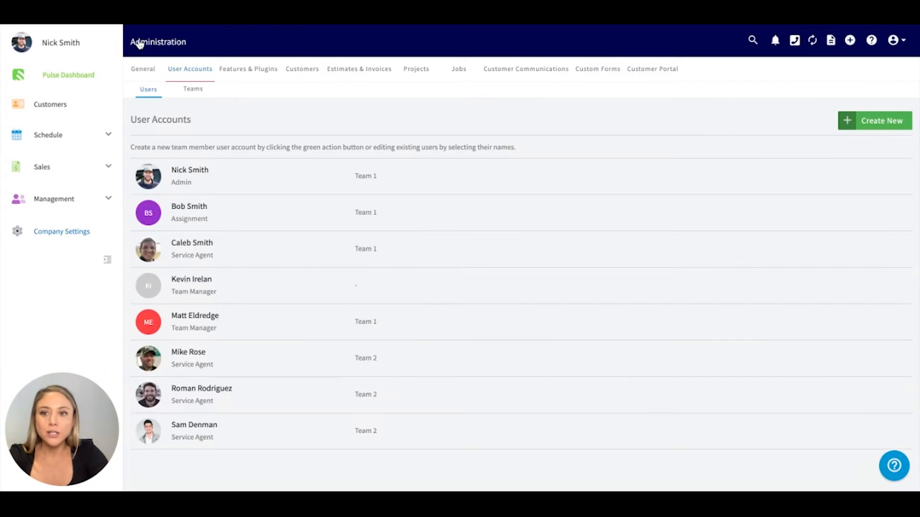
pyautogui.moveTo(231, 146)
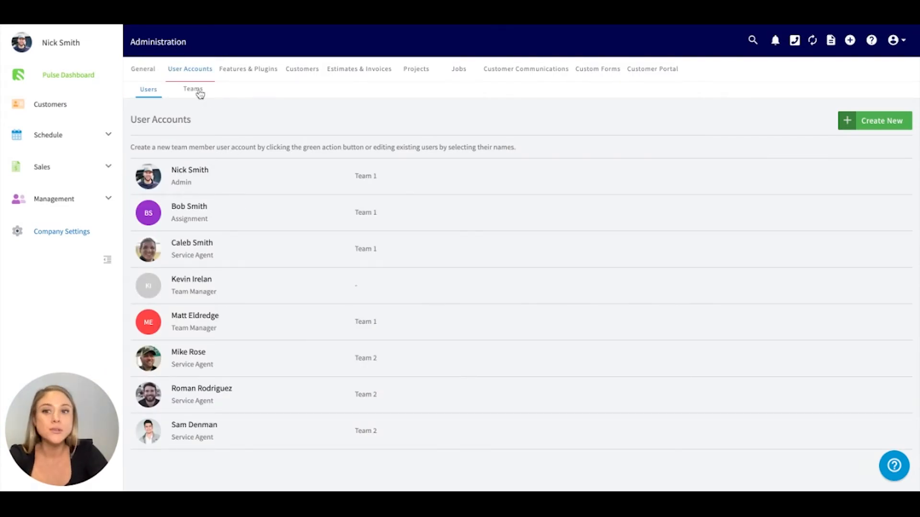
# - Show Teams 1, 2 and 3 with their managers and member counts
pyautogui.click(193, 89)
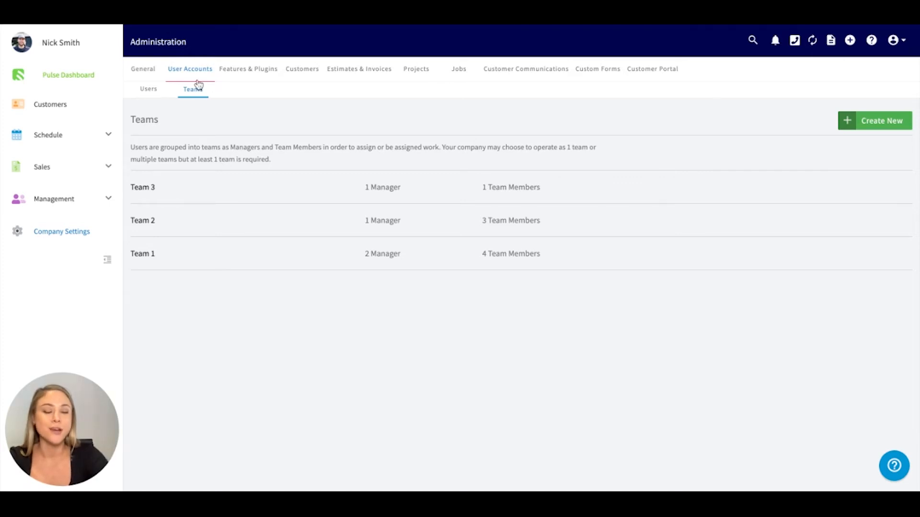
pyautogui.moveTo(247, 71)
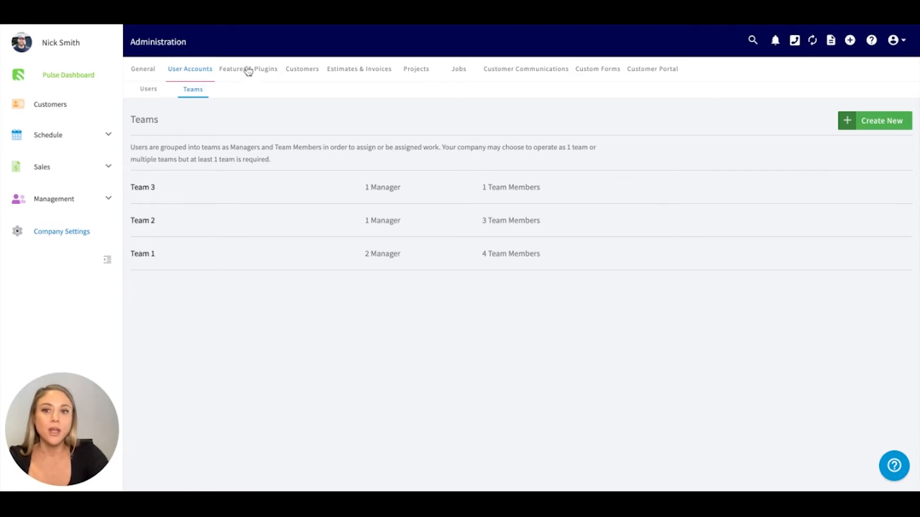
# - Show the Features & Plugins page with timesheets, communications and booking portal add-ons
pyautogui.click(248, 69)
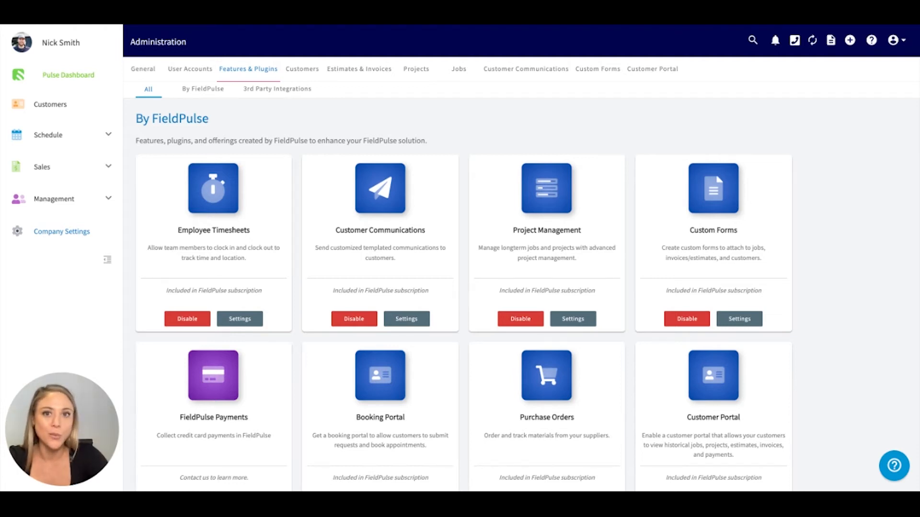
pyautogui.moveTo(466, 112)
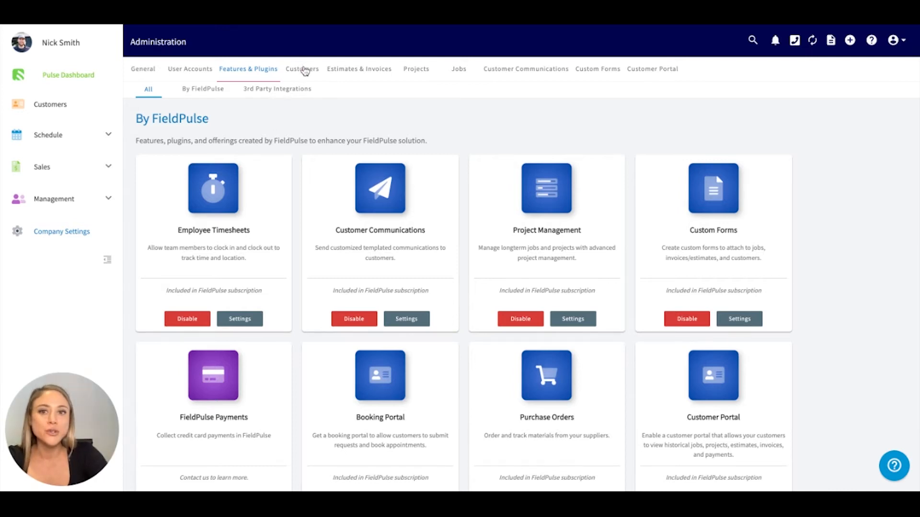
# - Show customer custom fields such as Field1 and Lead Source under the Customers tab
pyautogui.click(302, 68)
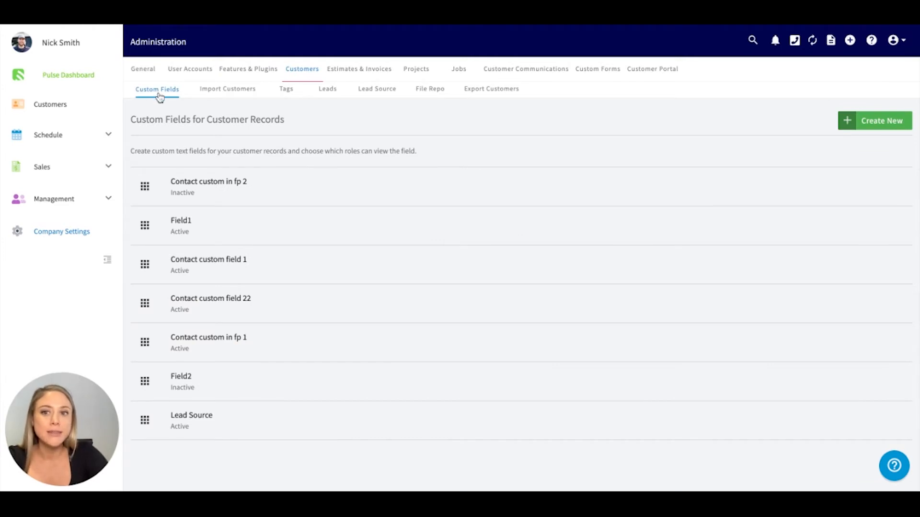
pyautogui.moveTo(265, 113)
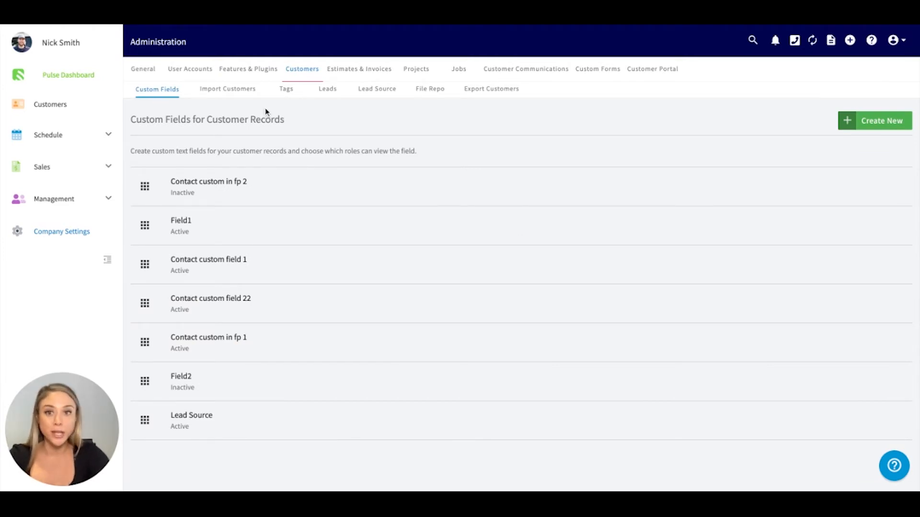
pyautogui.moveTo(228, 94)
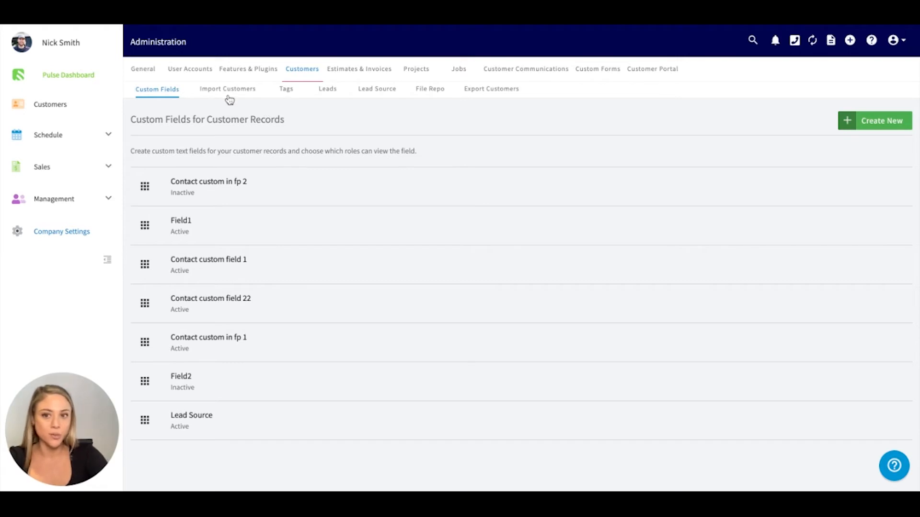
pyautogui.moveTo(168, 102)
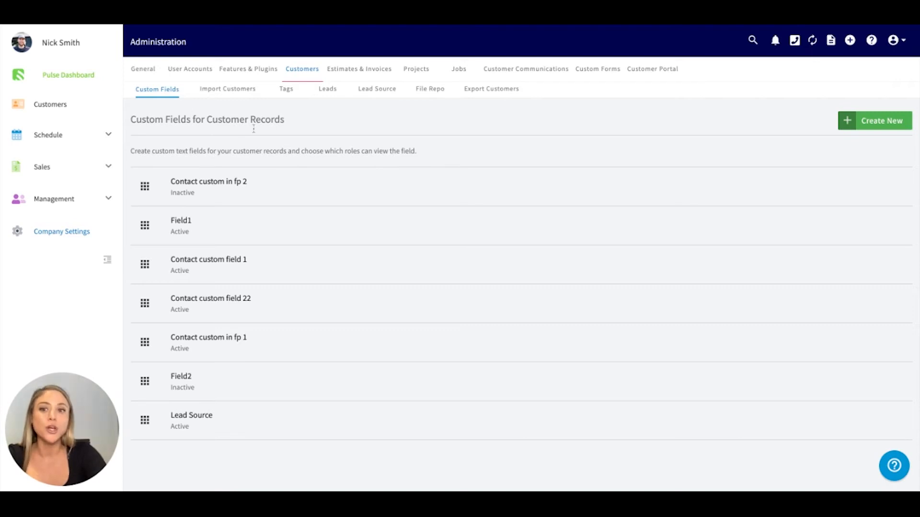
pyautogui.moveTo(238, 186)
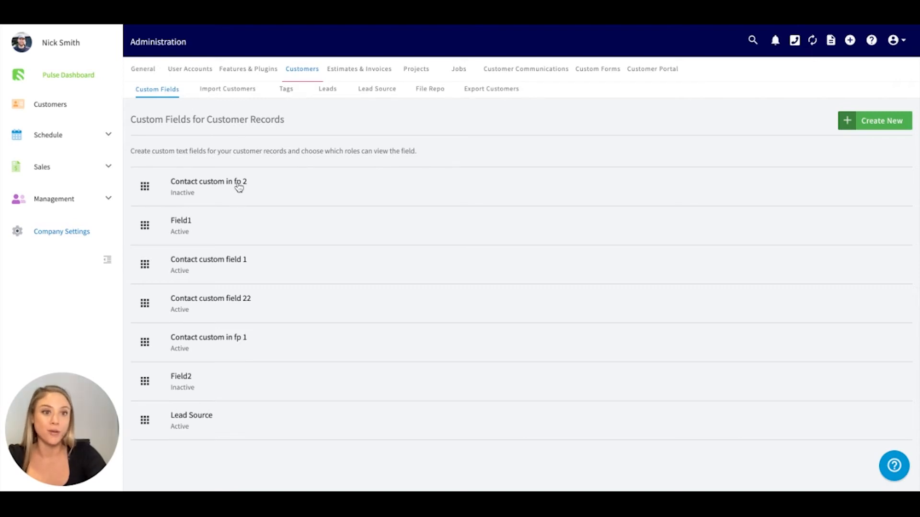
# - Show customer tags such as delinquent, East Dallas, Emergency and Referral
pyautogui.click(292, 88)
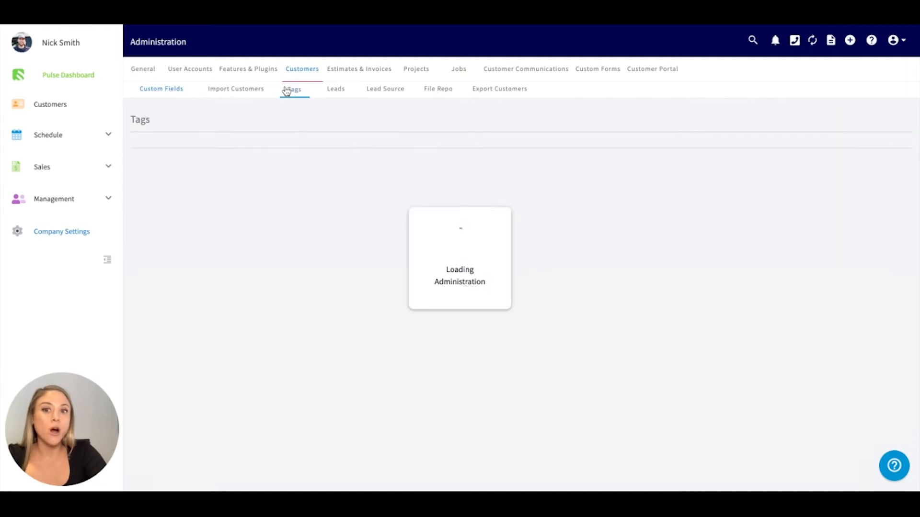
pyautogui.click(294, 89)
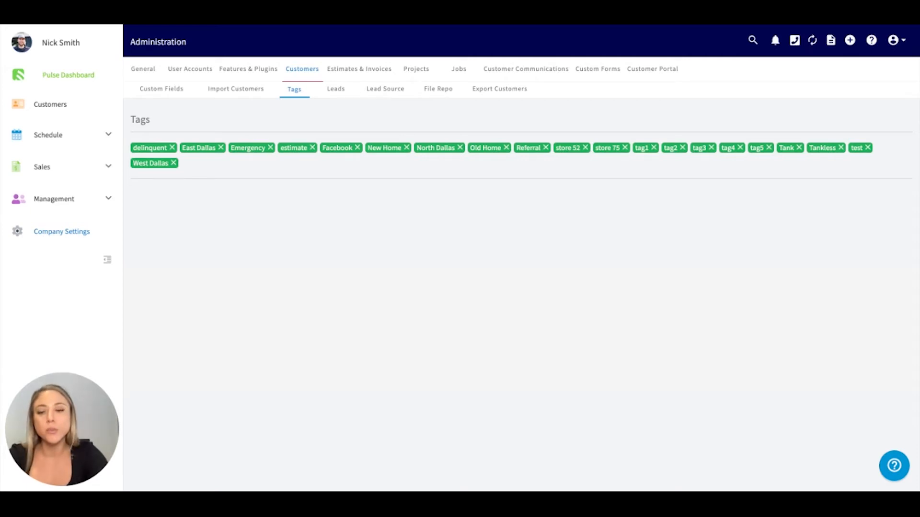
pyautogui.moveTo(230, 237)
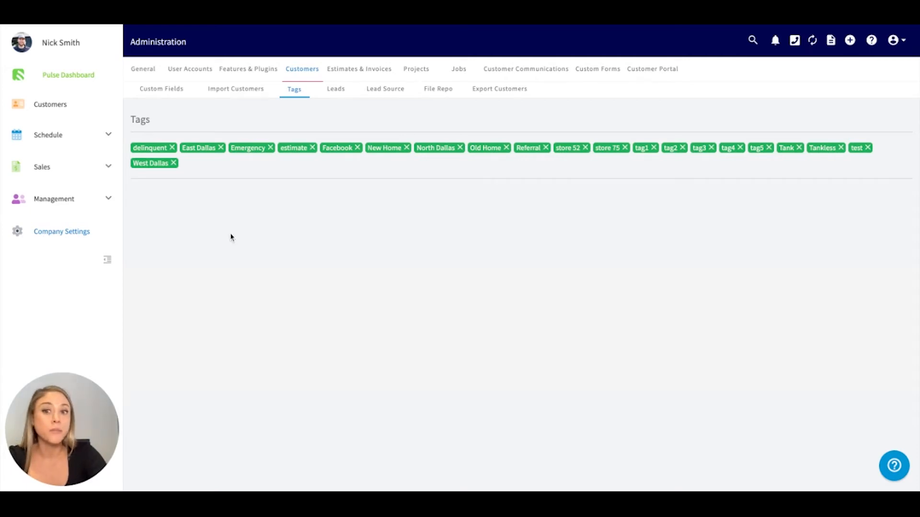
pyautogui.moveTo(222, 222)
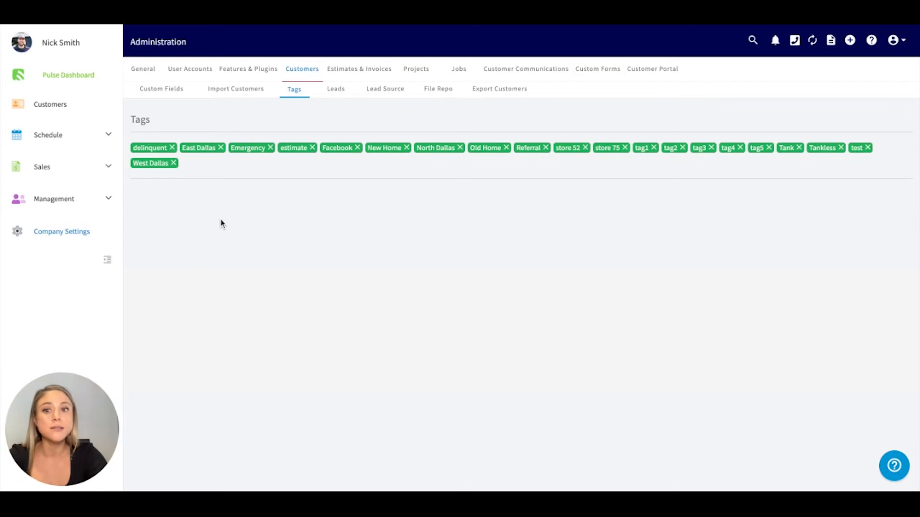
pyautogui.moveTo(182, 190)
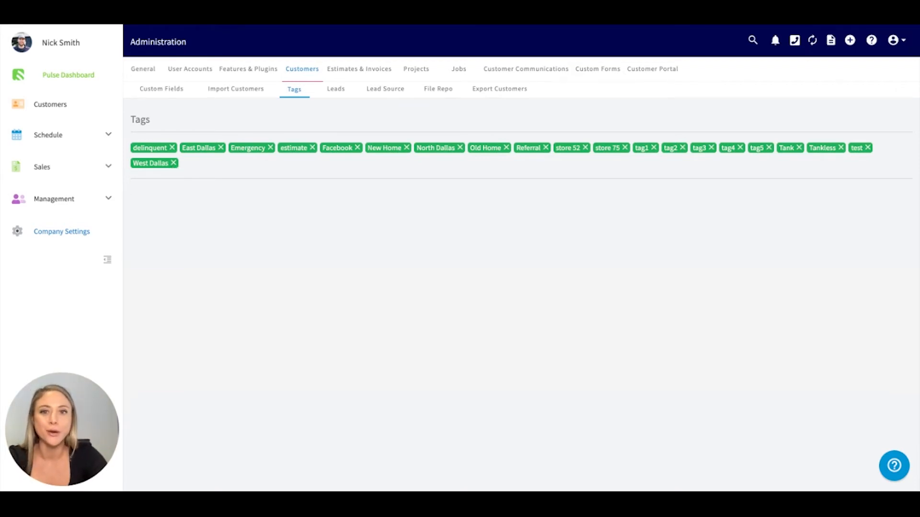
pyautogui.moveTo(337, 63)
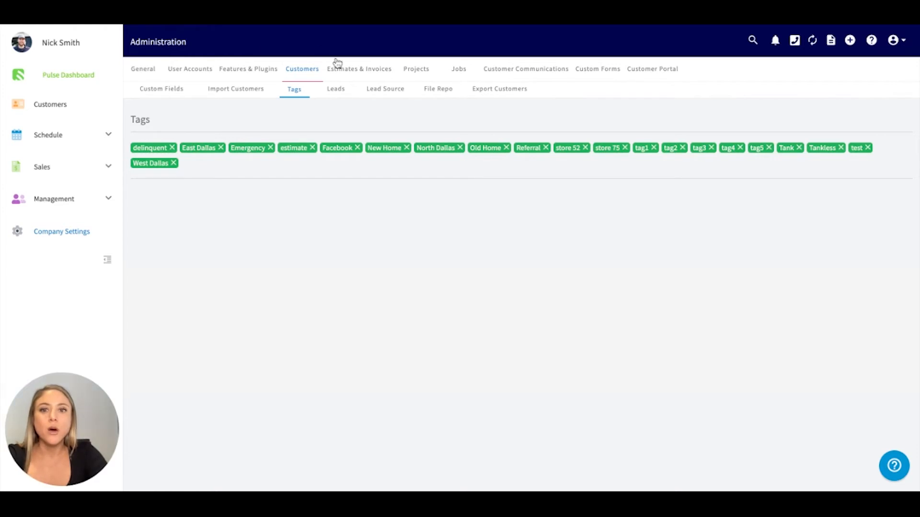
# - Review general invoice settings, keeping Estimate as record name and US Dollar currency
pyautogui.click(358, 69)
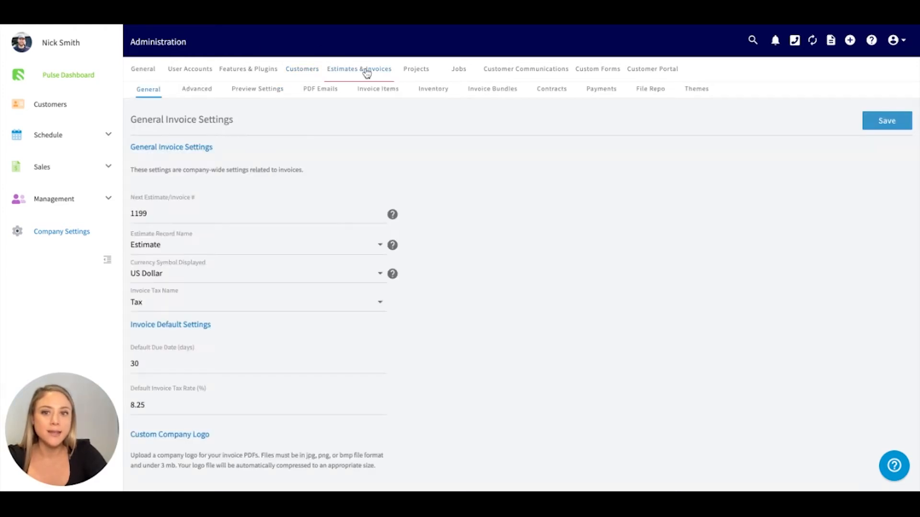
pyautogui.click(358, 69)
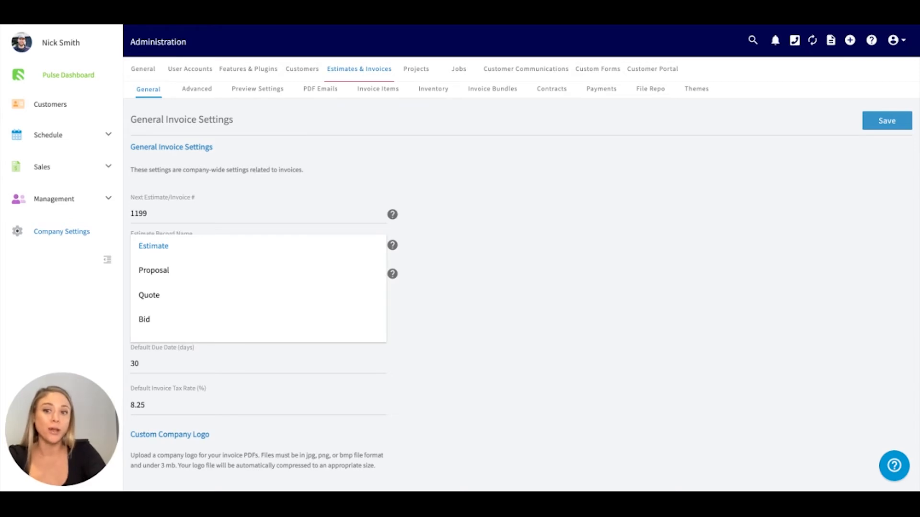
pyautogui.click(153, 246)
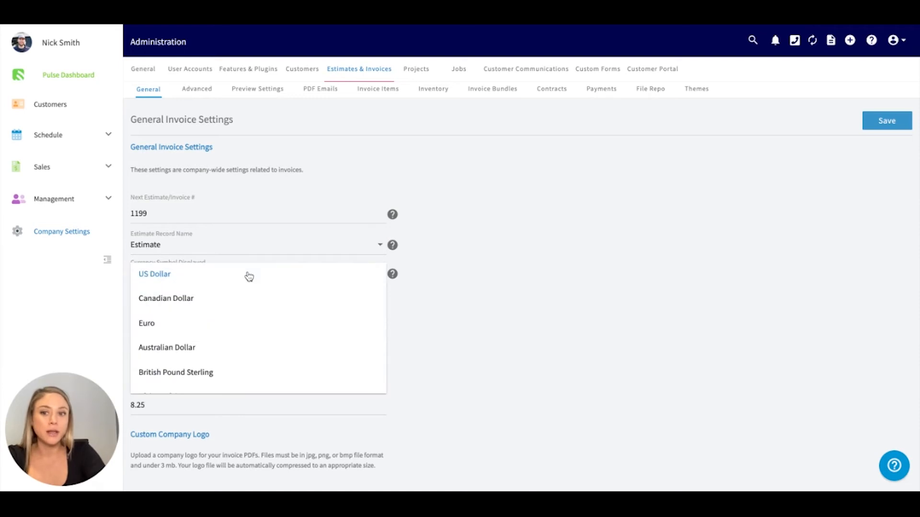
pyautogui.click(155, 274)
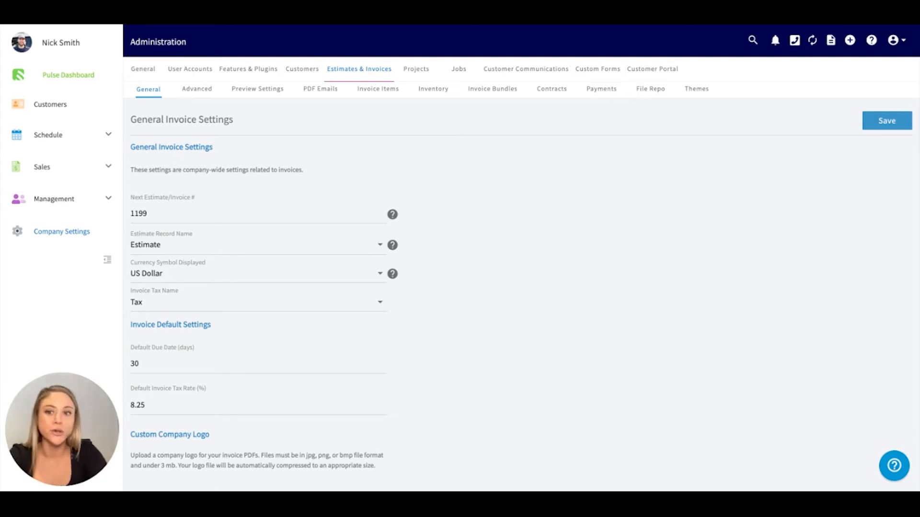
pyautogui.scroll(-3)
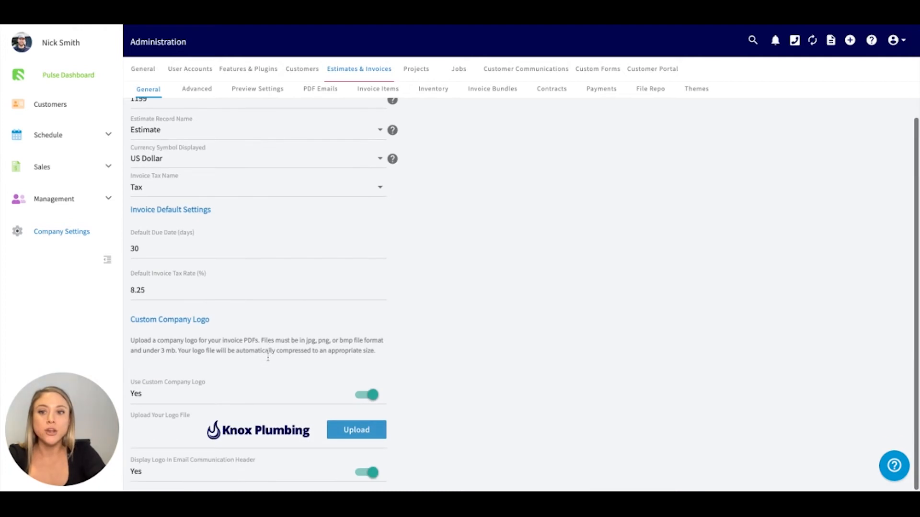
pyautogui.moveTo(443, 277)
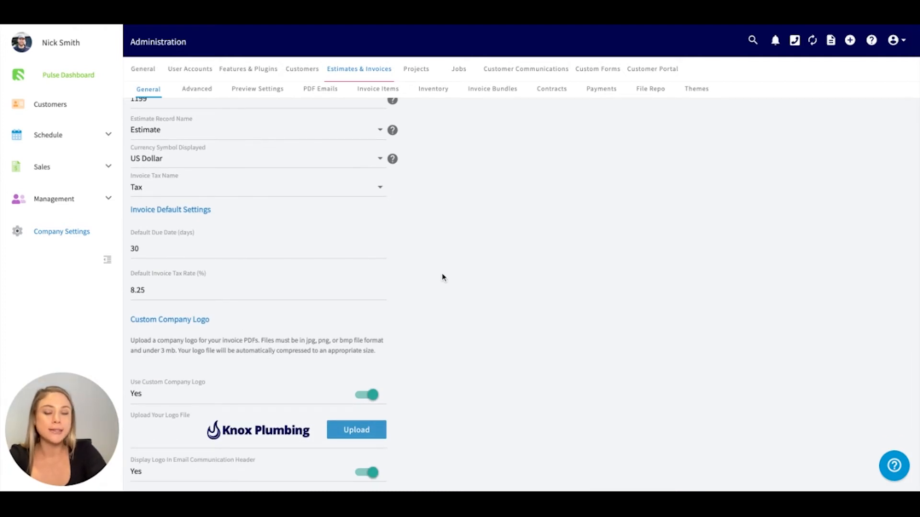
pyautogui.moveTo(321, 388)
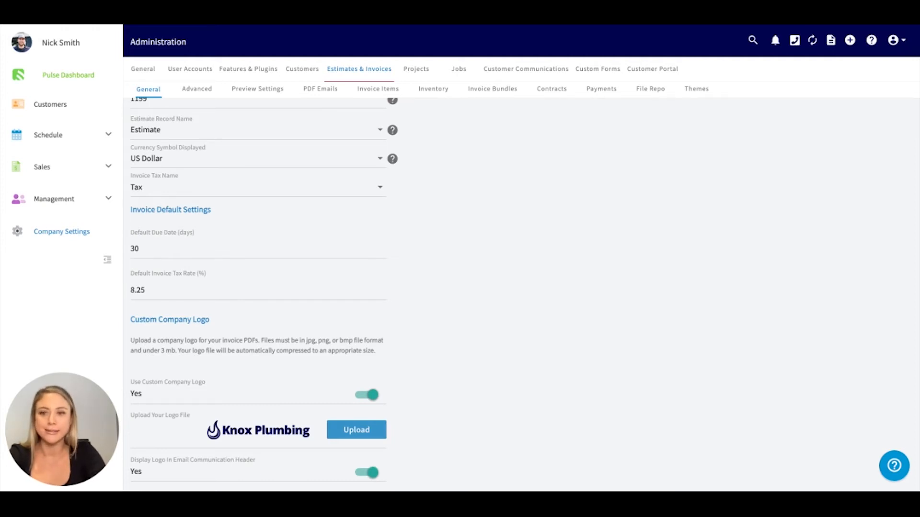
# - Show the Advanced Invoice Settings with 5% markup and 10% commission
pyautogui.click(199, 89)
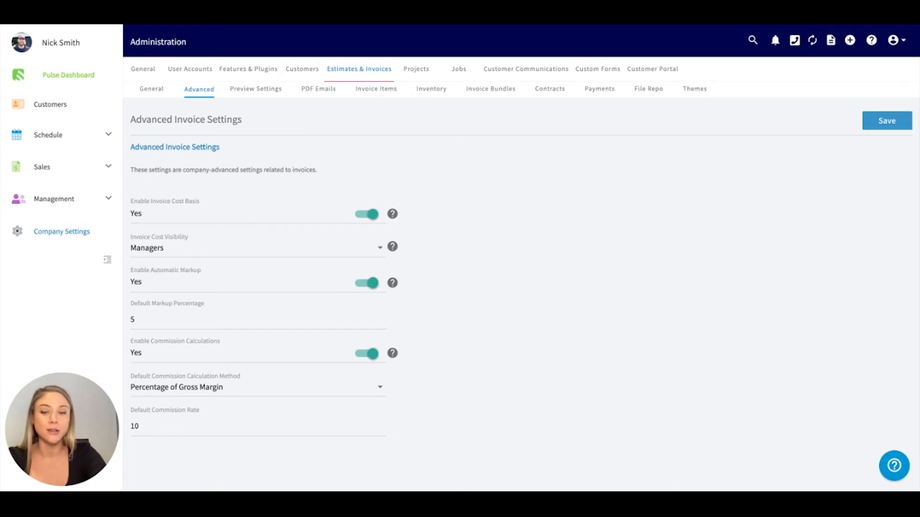
# - Review Knox Plumbing's invoice preview, logo, PDF display and footnote settings
pyautogui.click(258, 89)
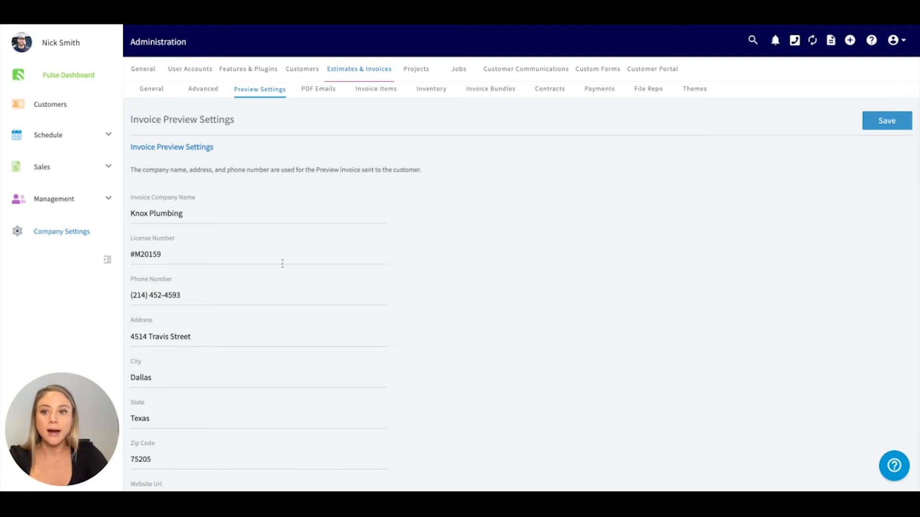
pyautogui.scroll(-3)
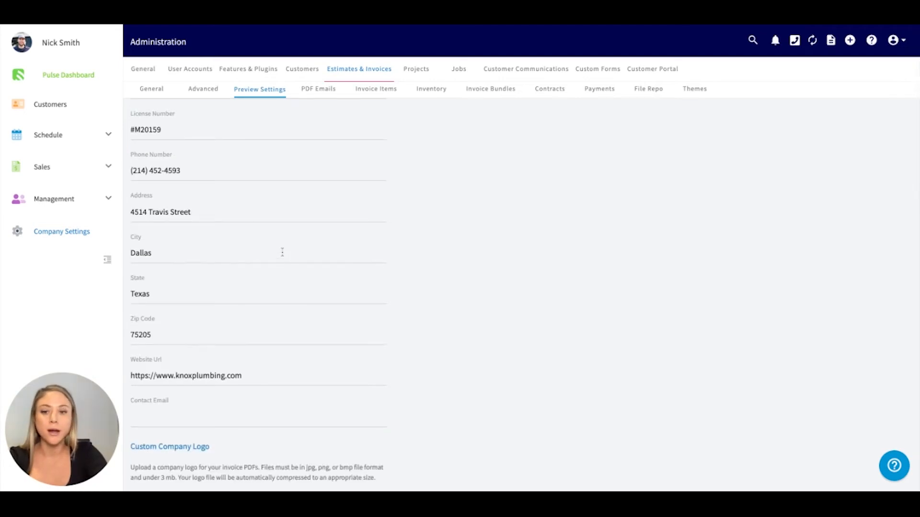
pyautogui.scroll(-3)
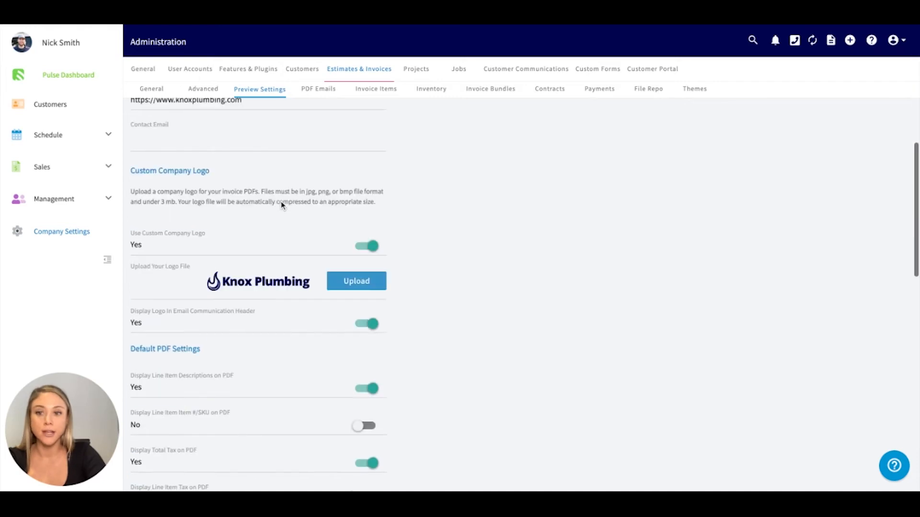
pyautogui.moveTo(478, 304)
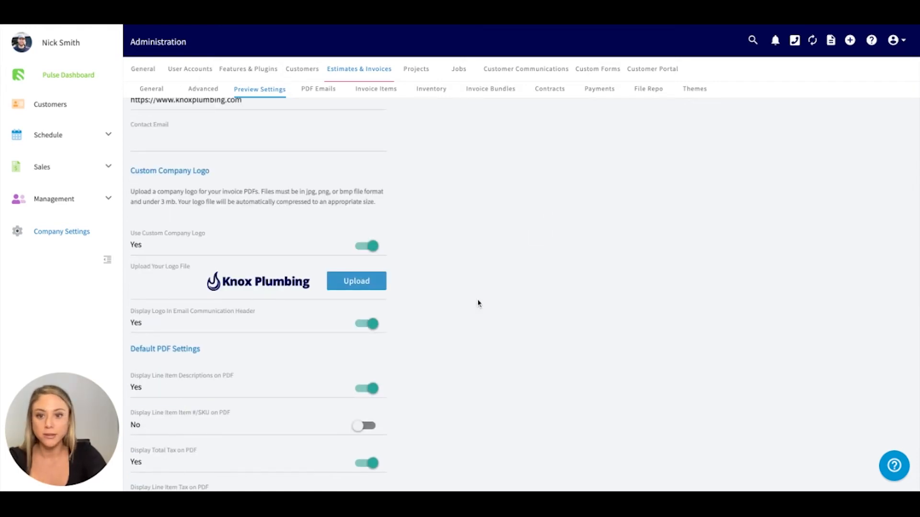
pyautogui.scroll(-3)
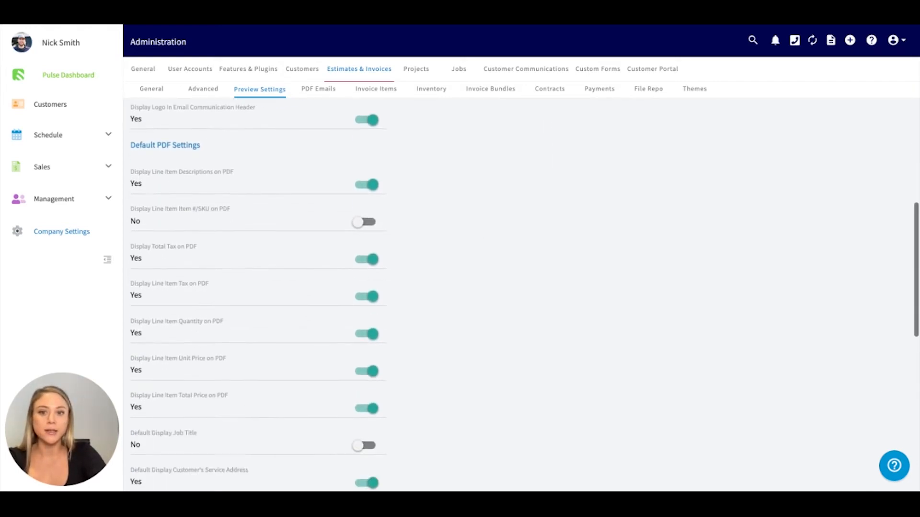
pyautogui.scroll(-3)
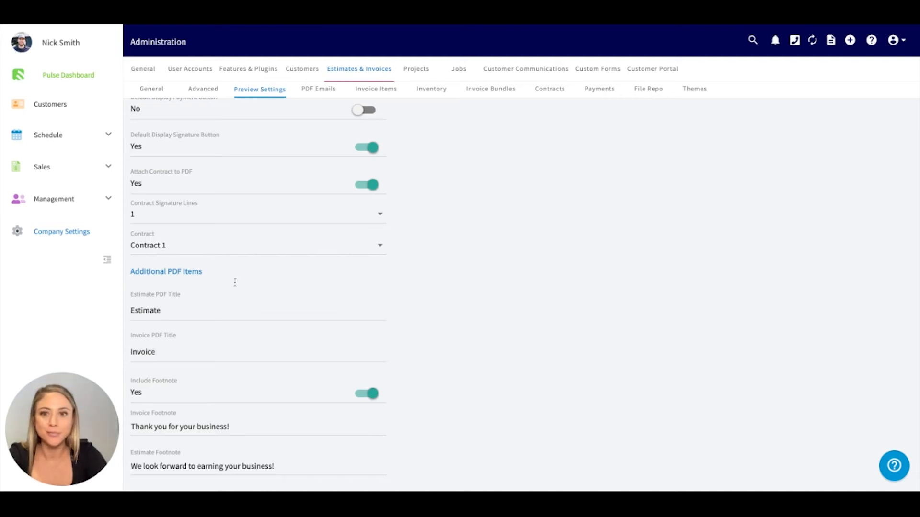
pyautogui.moveTo(319, 89)
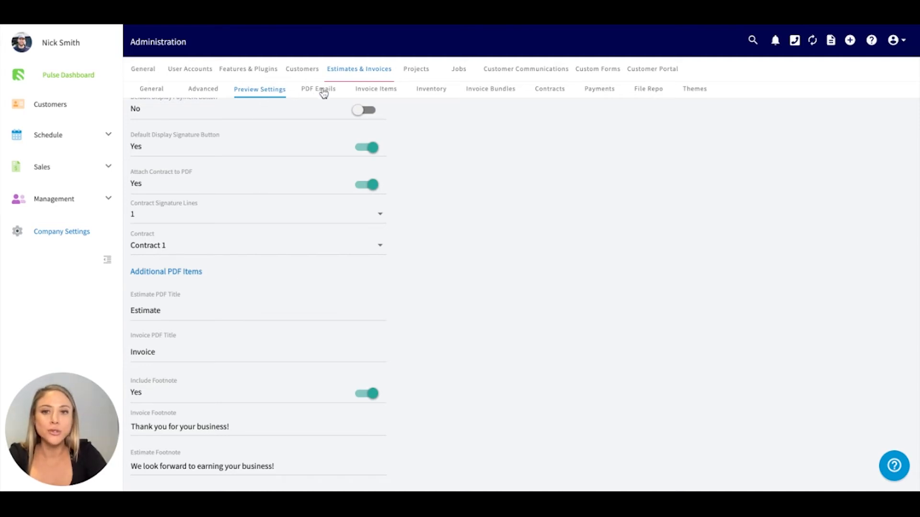
# - Open PDF Emails, check the sender email address choices, and scroll through the message settings
pyautogui.click(322, 89)
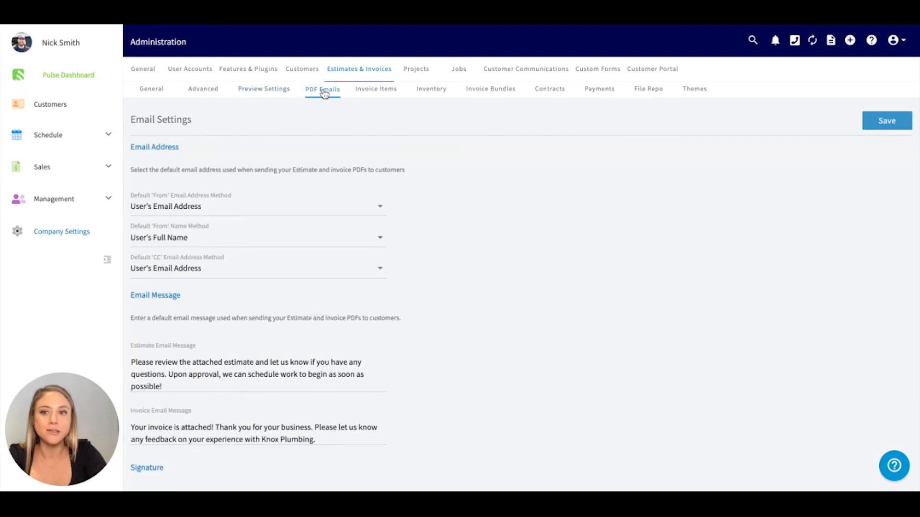
pyautogui.scroll(-3)
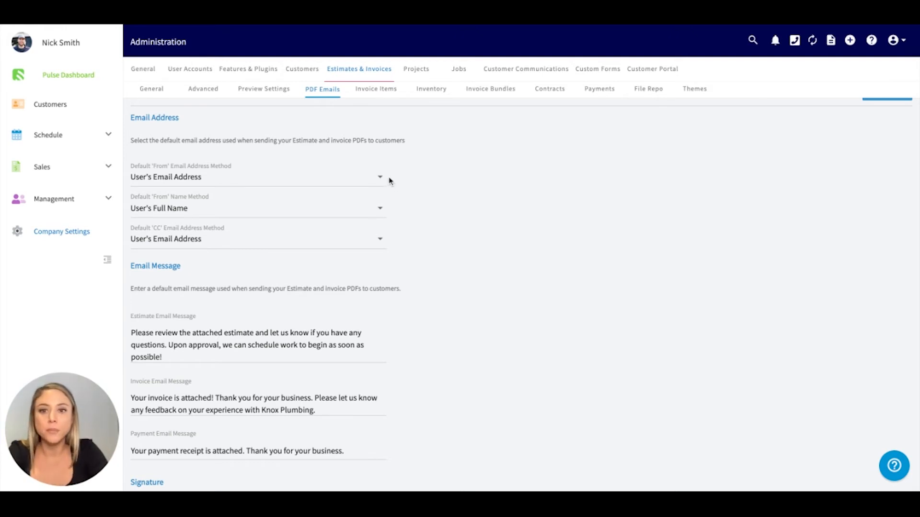
pyautogui.click(257, 177)
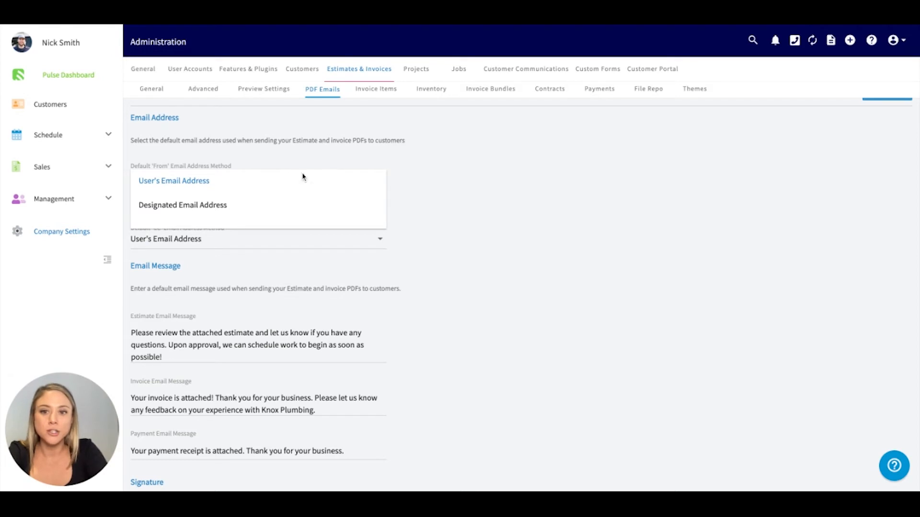
pyautogui.moveTo(202, 212)
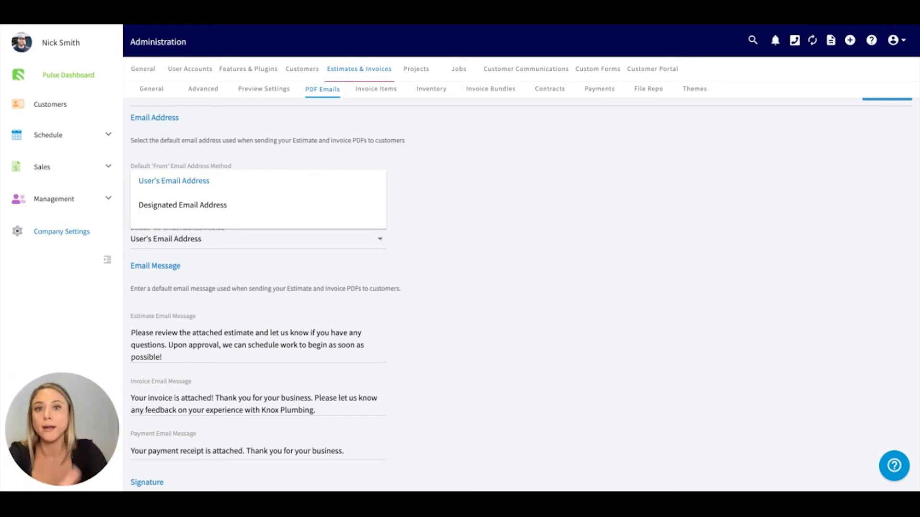
pyautogui.click(173, 180)
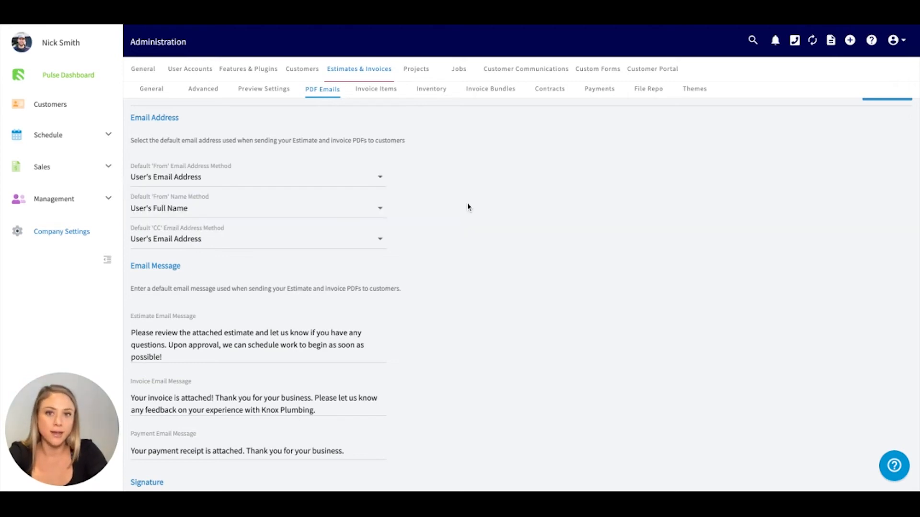
pyautogui.scroll(-3)
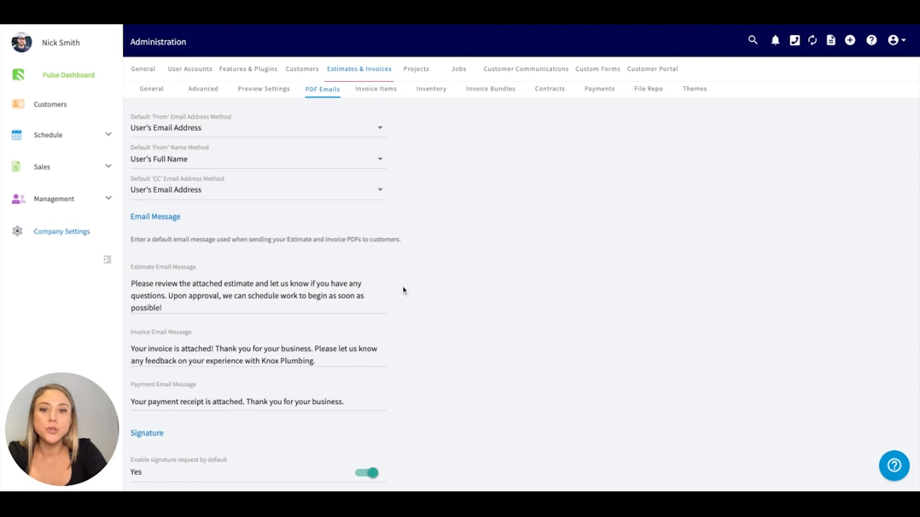
pyautogui.moveTo(389, 297)
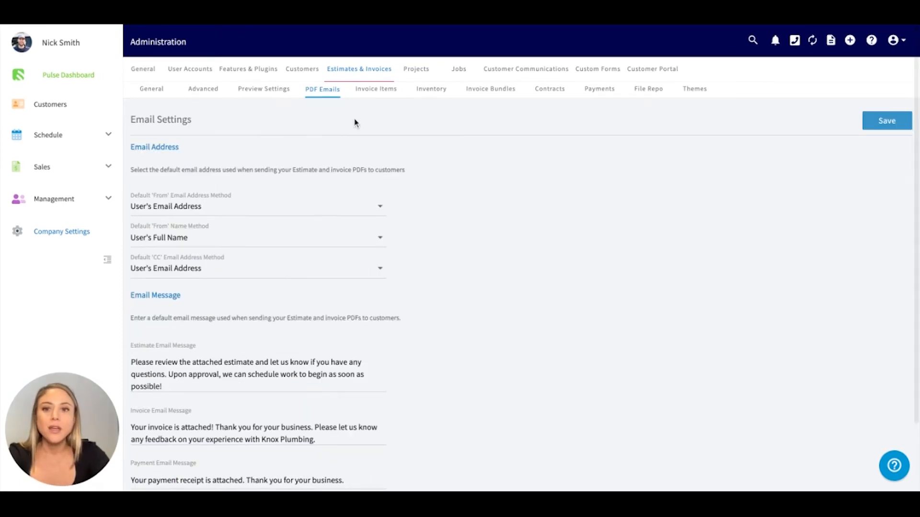
# - Browse the Invoice Items catalogue, then switch to the Inventory list of copper fittings and 401-antifreeze
pyautogui.click(380, 89)
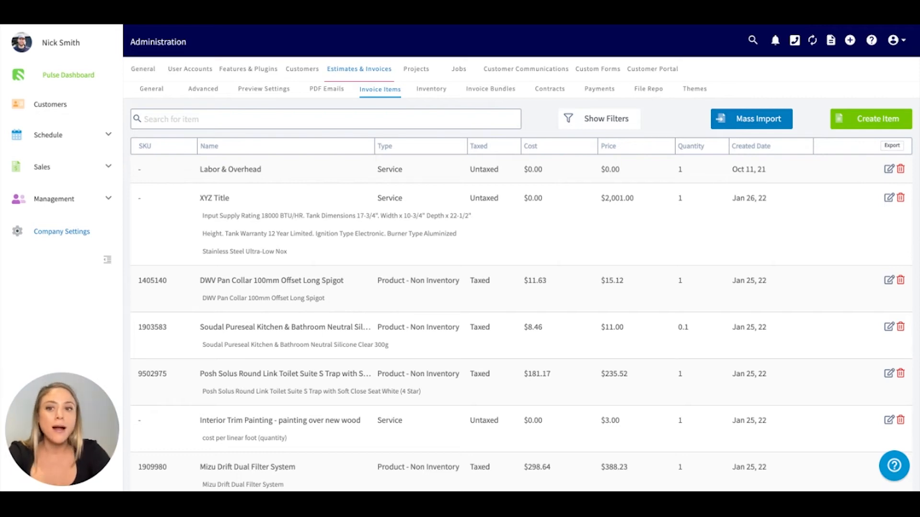
pyautogui.scroll(-3)
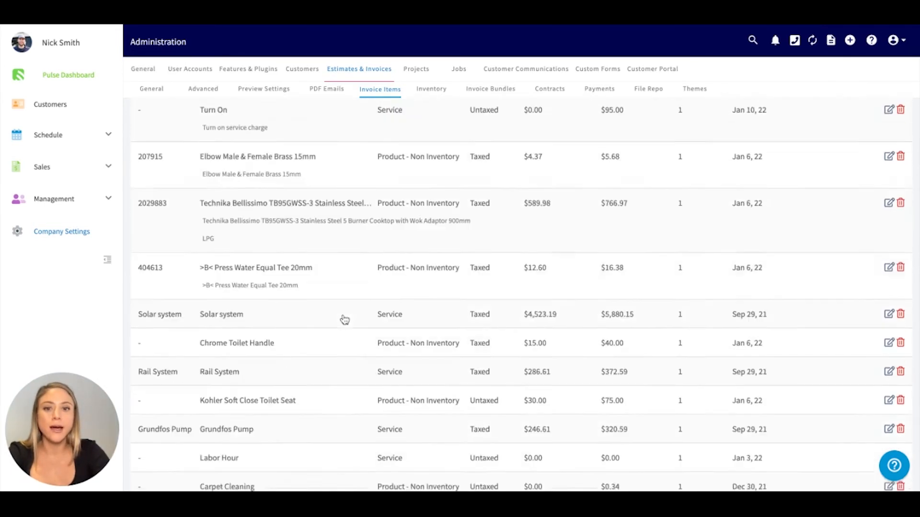
pyautogui.scroll(3)
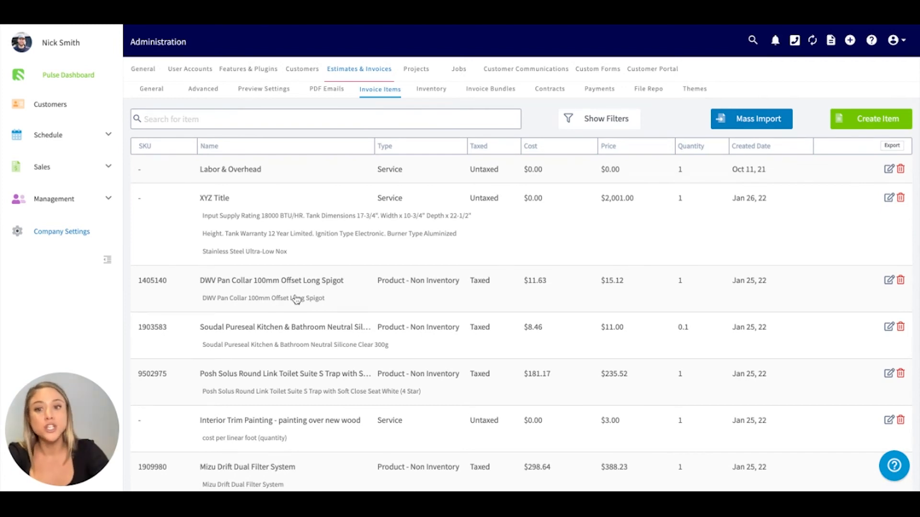
pyautogui.moveTo(296, 299)
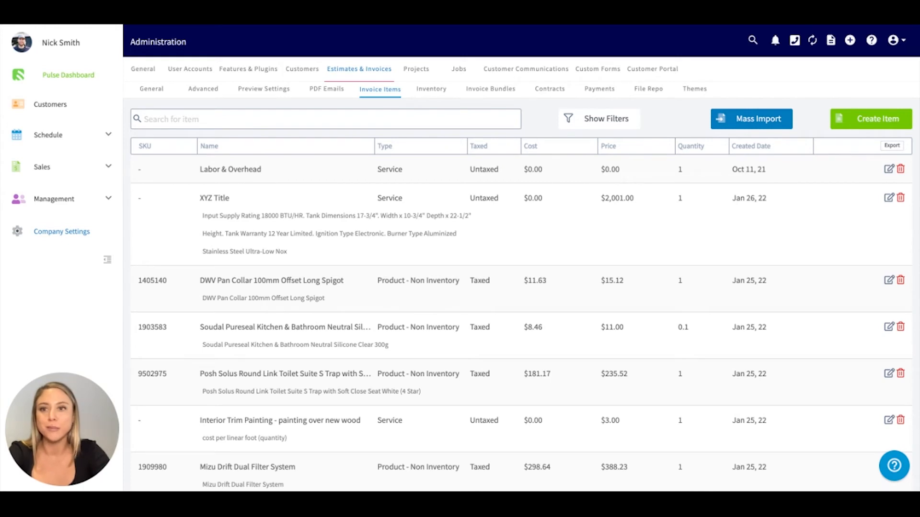
pyautogui.click(436, 89)
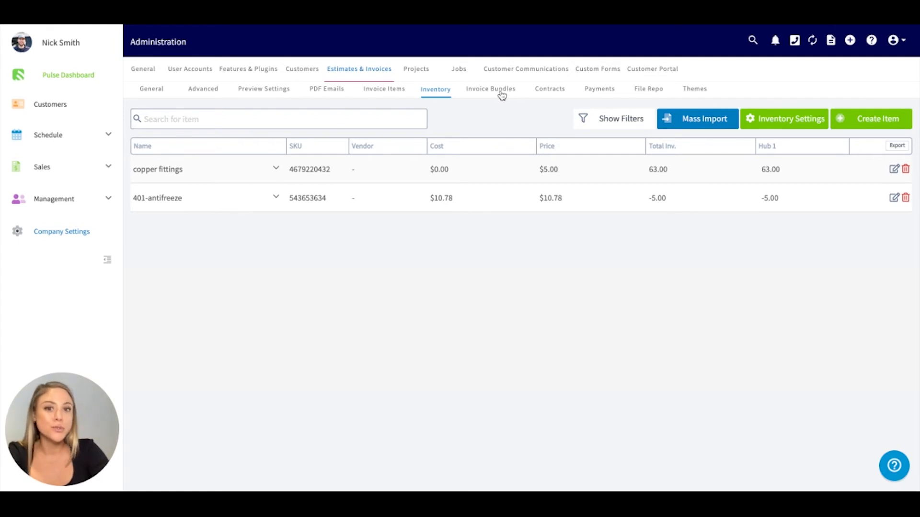
# - Open the Contracts sub-tab listing Contract 1 with its plumbing terms
pyautogui.click(552, 88)
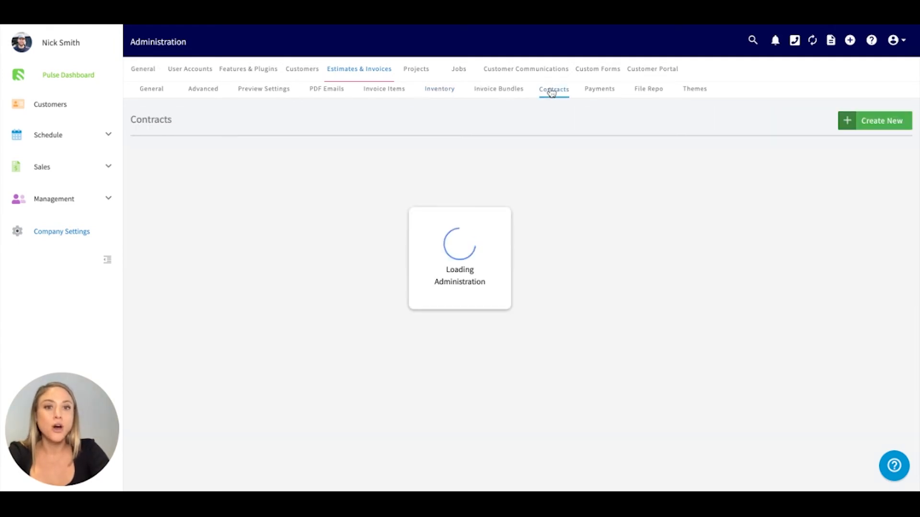
pyautogui.click(553, 89)
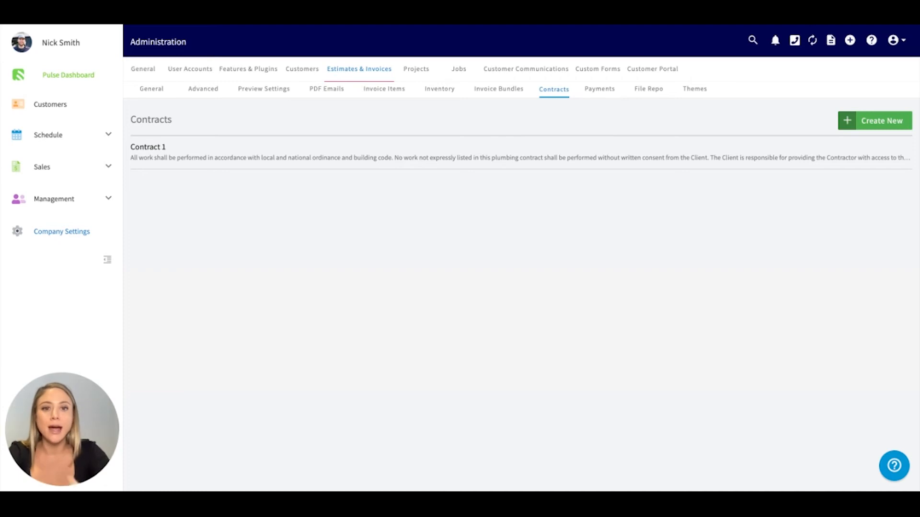
pyautogui.moveTo(863, 136)
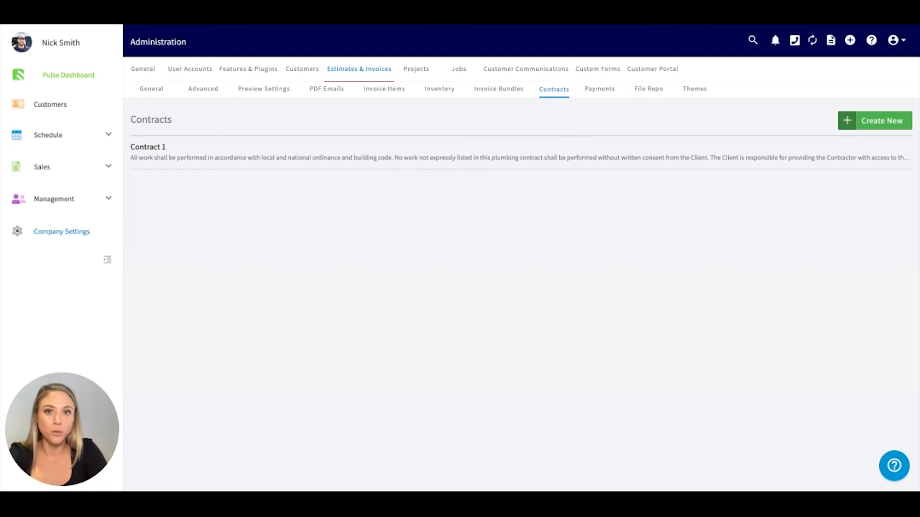
pyautogui.moveTo(598, 112)
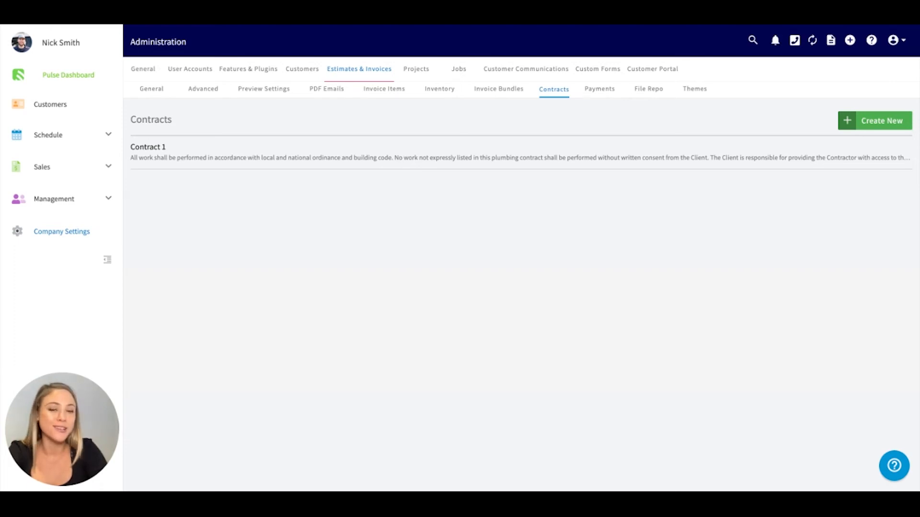
pyautogui.moveTo(638, 115)
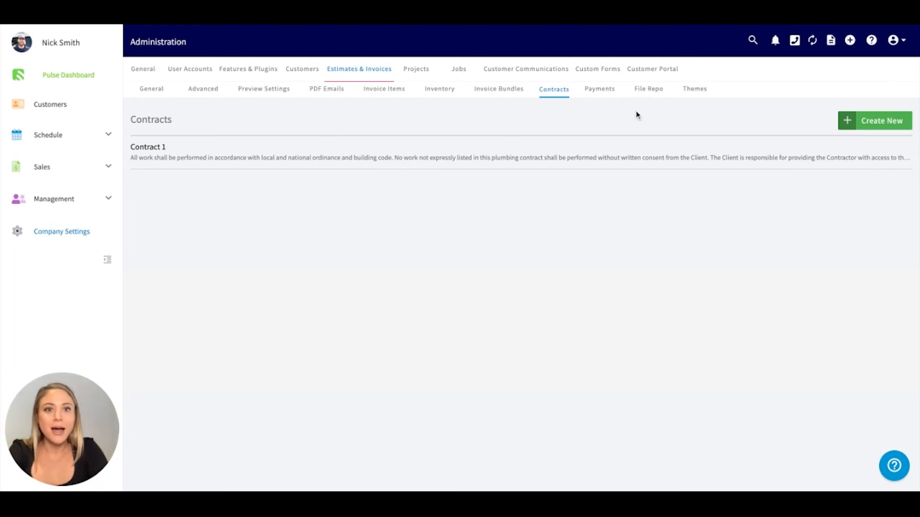
# - Open the Themes sub-tab and start a blank new theme with Create Theme
pyautogui.click(701, 88)
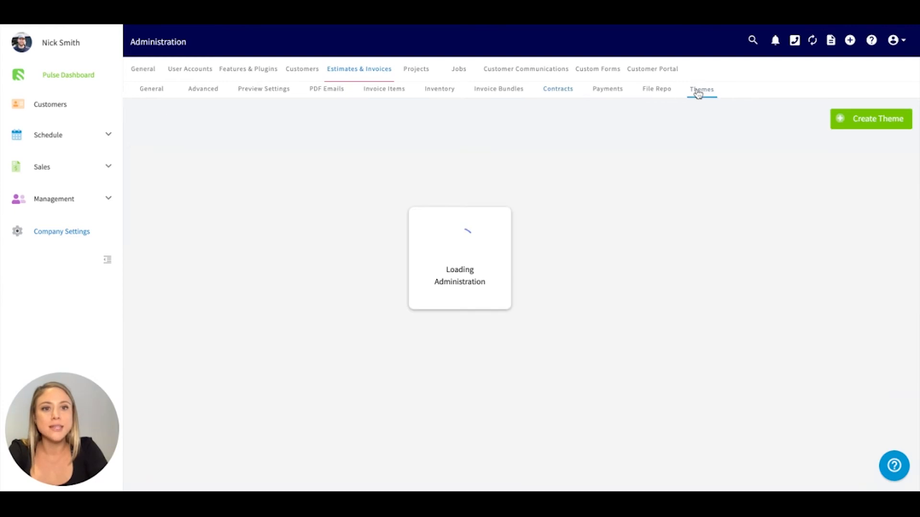
pyautogui.click(701, 89)
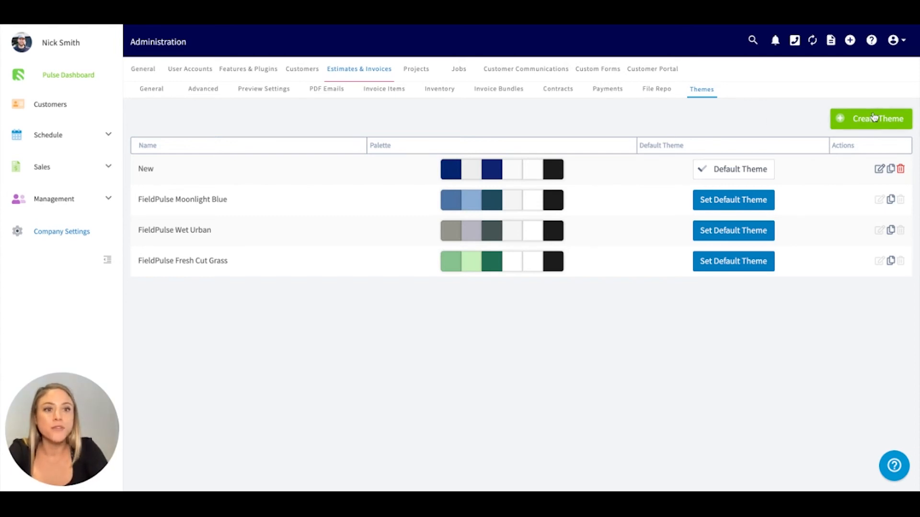
pyautogui.click(870, 118)
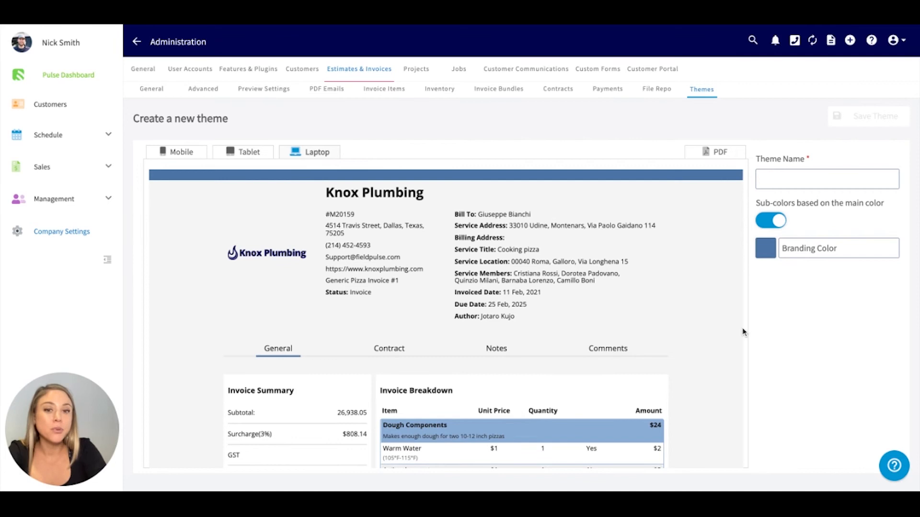
# - Turn off 'Sub-colors based on the main color' and set Branding Dark Color to light blue
pyautogui.click(770, 221)
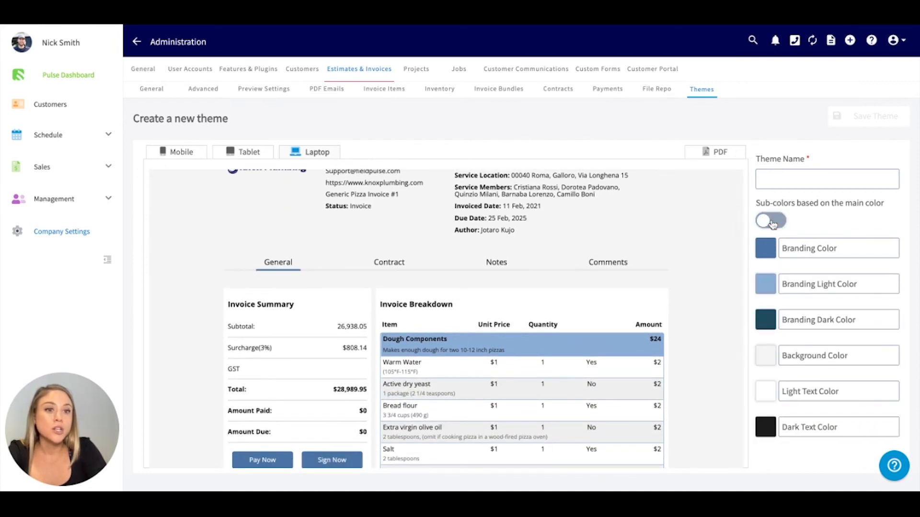
pyautogui.click(765, 248)
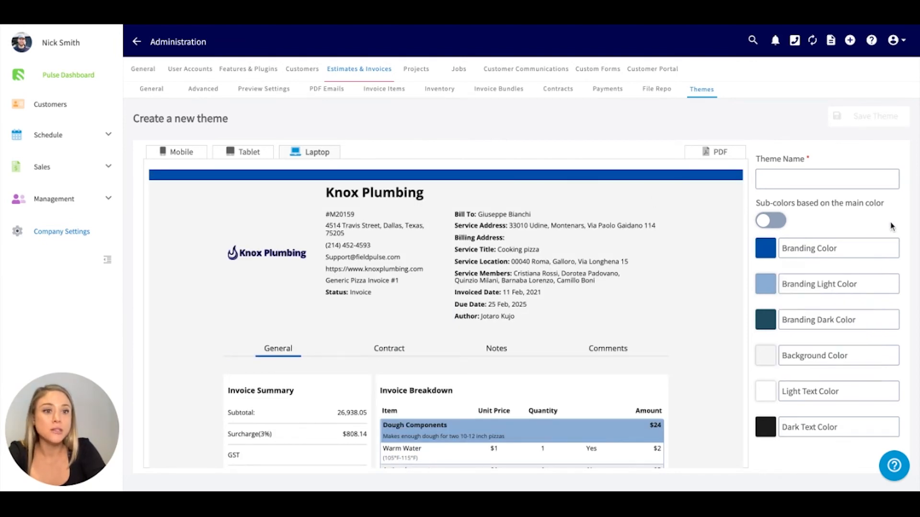
pyautogui.click(766, 320)
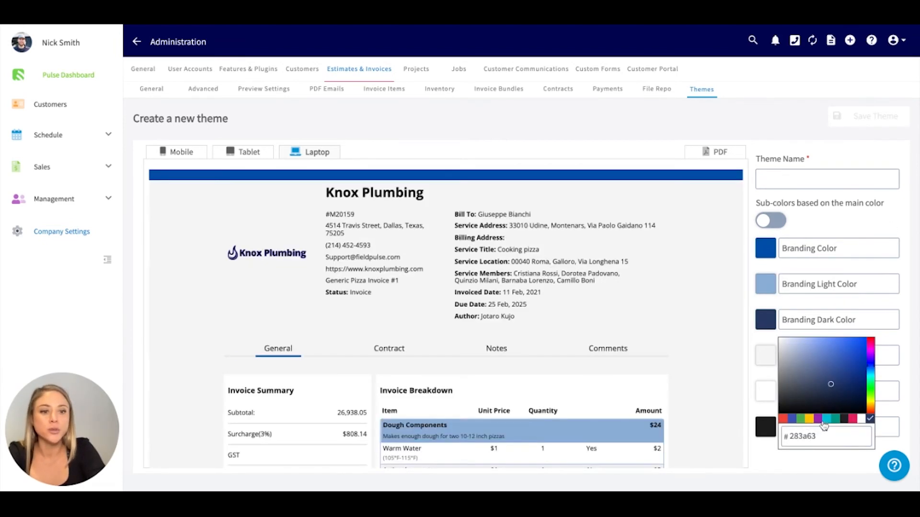
pyautogui.click(820, 422)
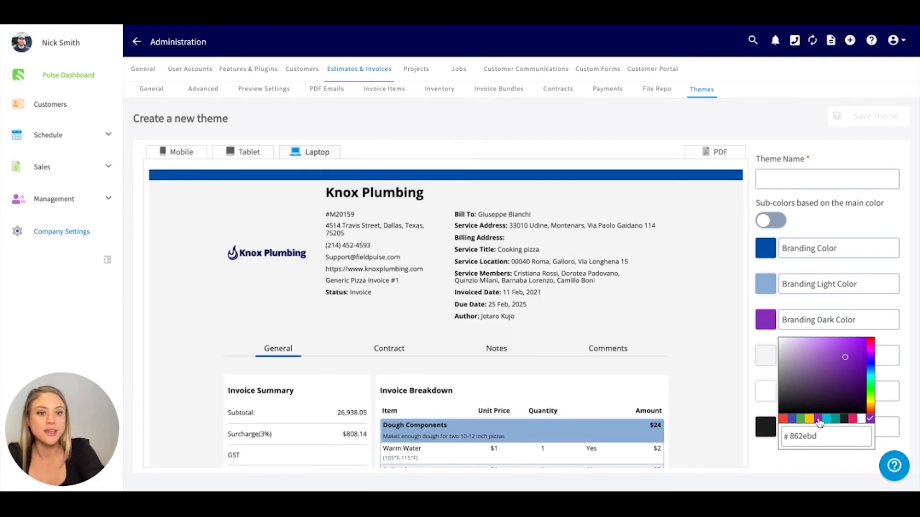
pyautogui.click(829, 423)
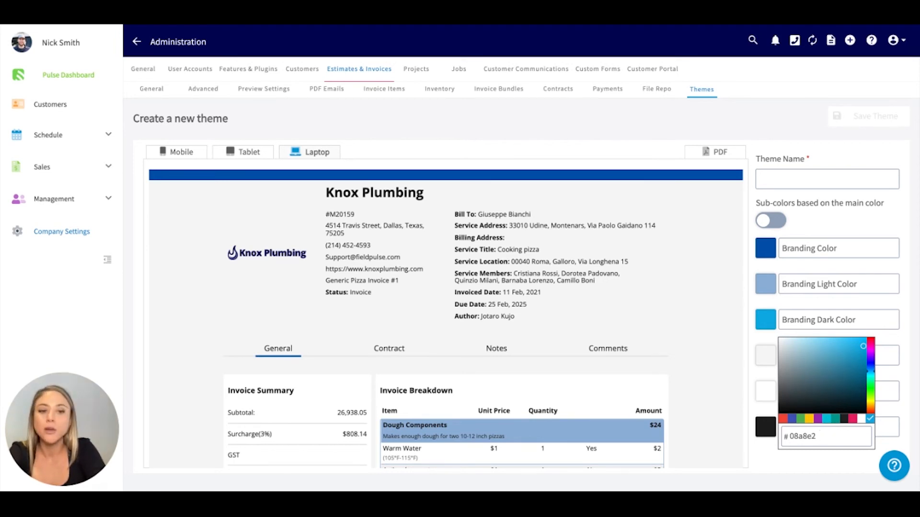
pyautogui.click(576, 125)
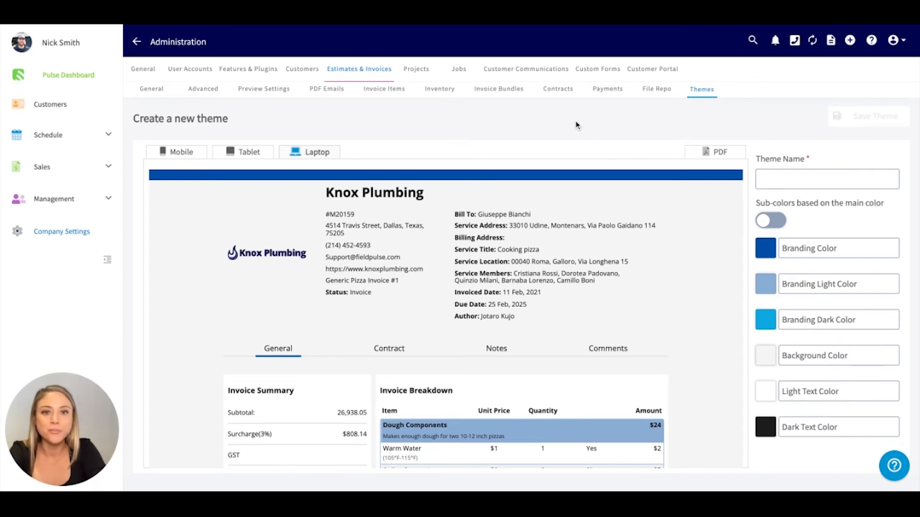
pyautogui.moveTo(418, 71)
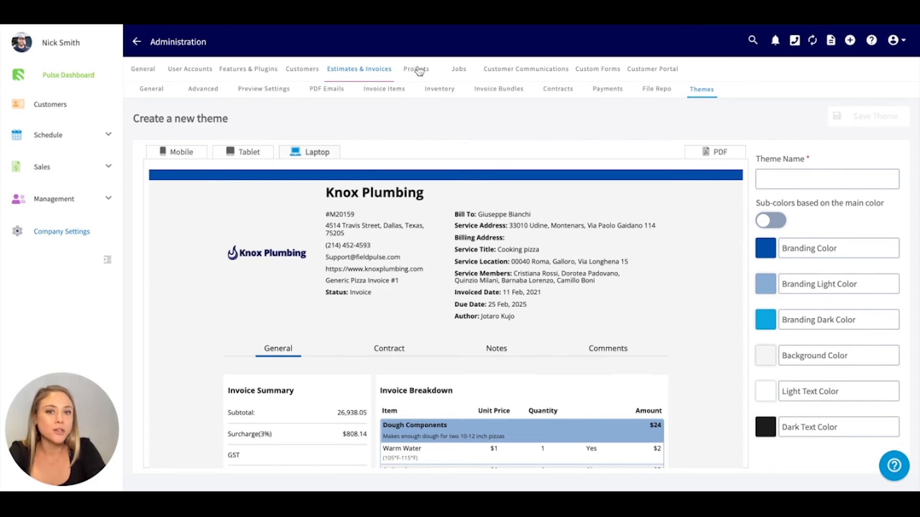
# - Open Projects settings showing the active Tools Needed for Project custom field
pyautogui.click(416, 69)
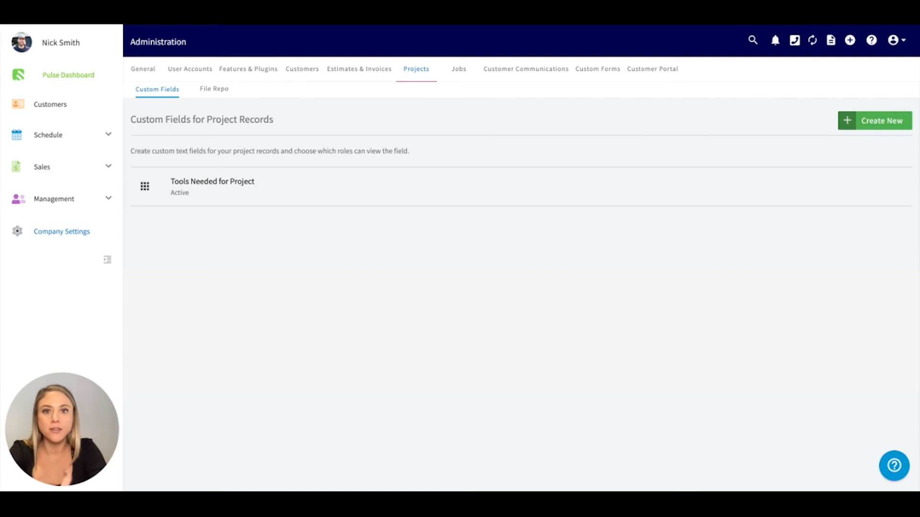
pyautogui.moveTo(450, 76)
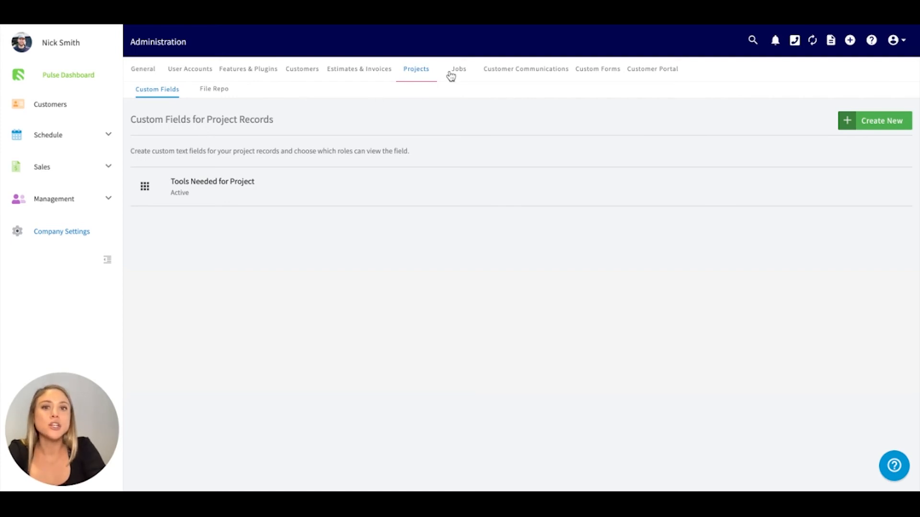
pyautogui.moveTo(416, 106)
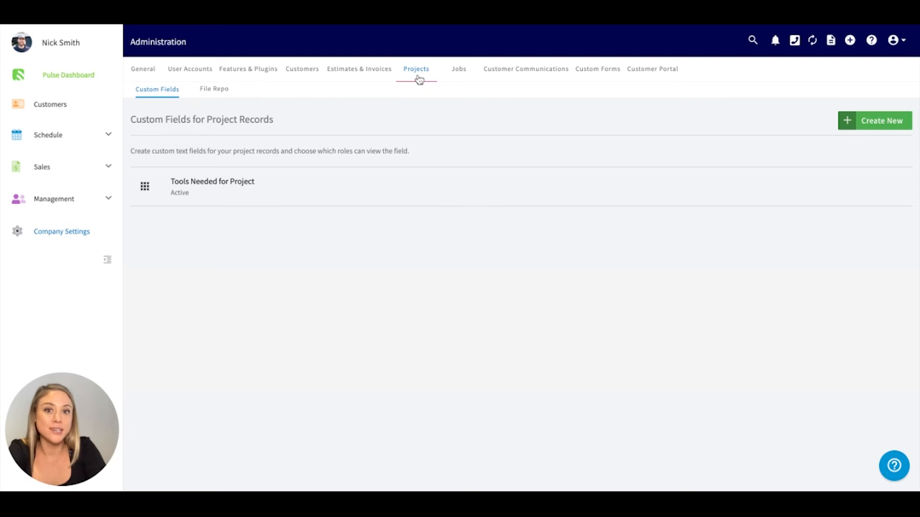
pyautogui.moveTo(512, 83)
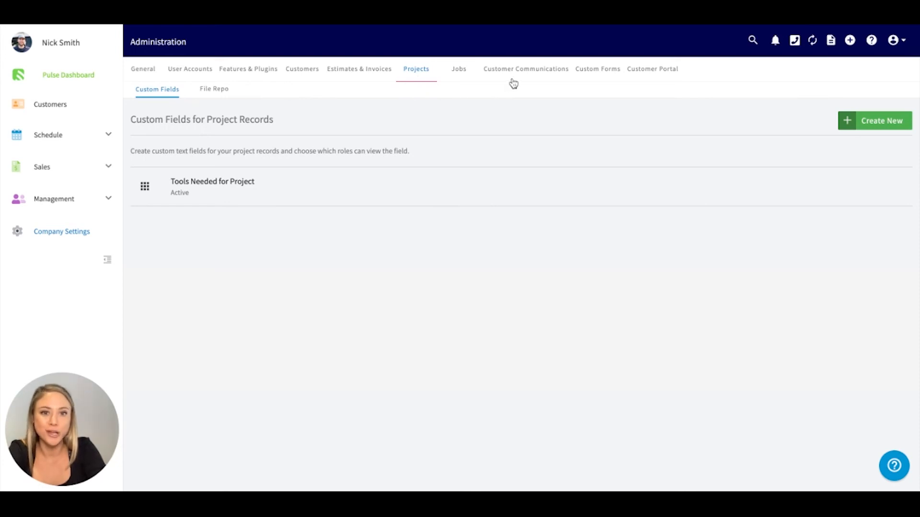
pyautogui.moveTo(638, 80)
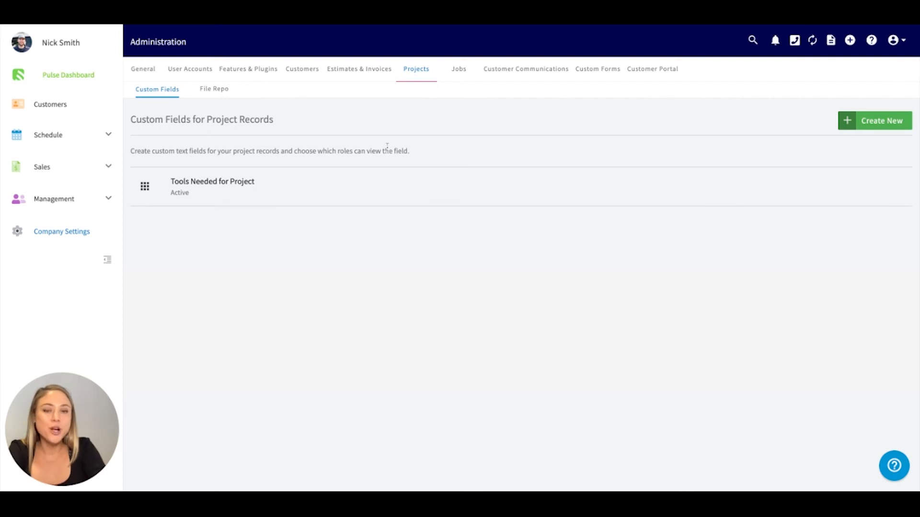
pyautogui.moveTo(276, 138)
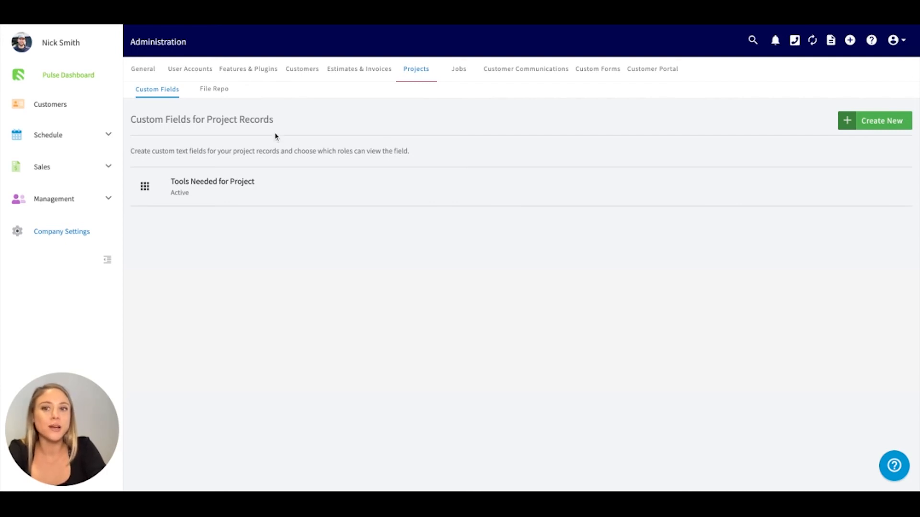
pyautogui.moveTo(287, 266)
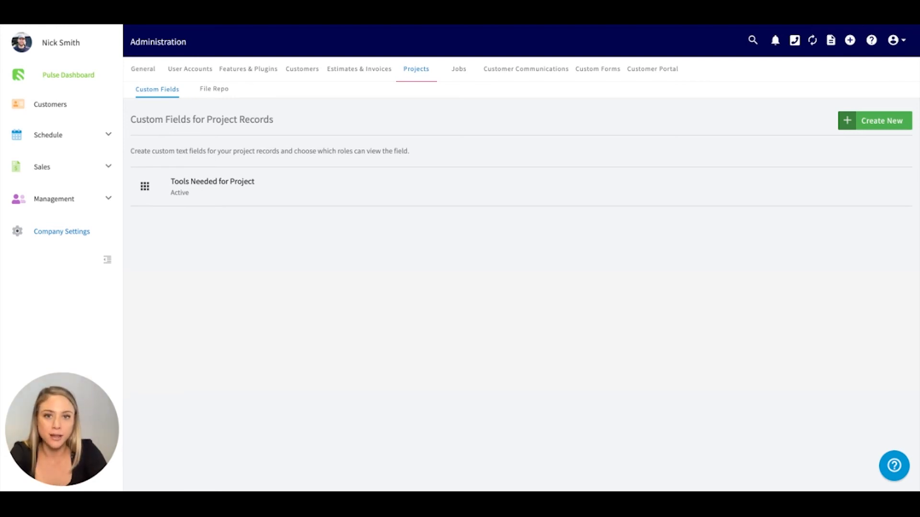
pyautogui.moveTo(459, 70)
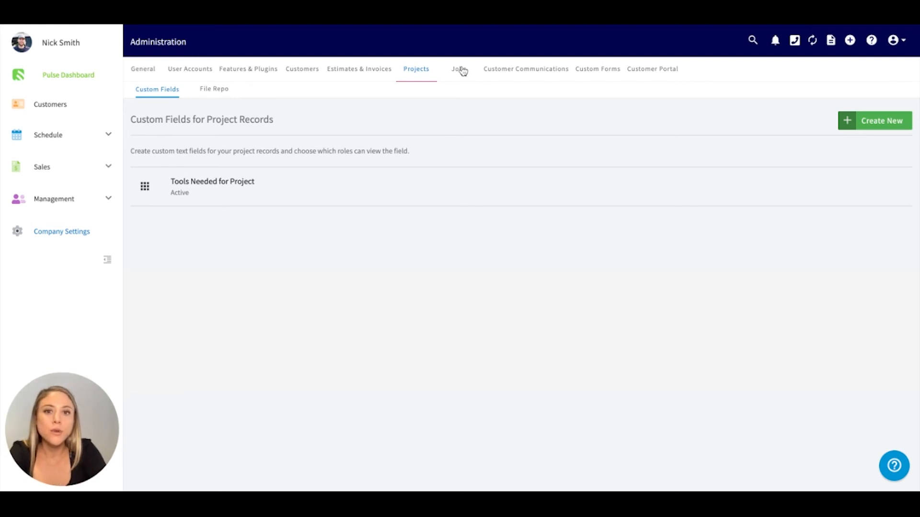
# - Open Jobs settings and reselect Job in the Main Record Type Name dropdown
pyautogui.click(459, 68)
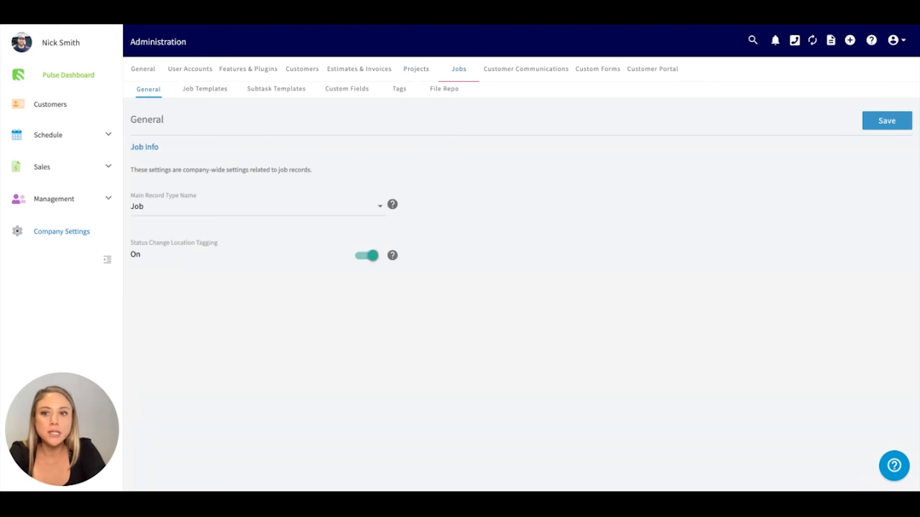
pyautogui.moveTo(382, 215)
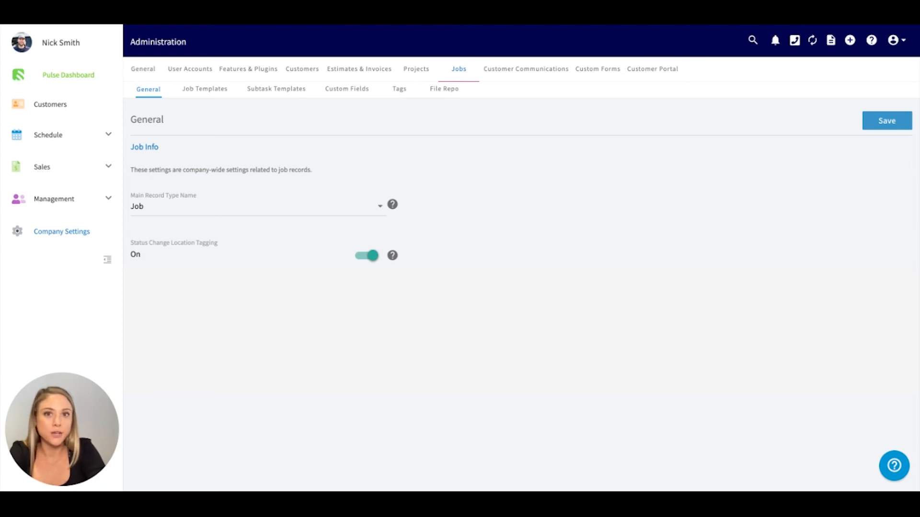
pyautogui.click(255, 206)
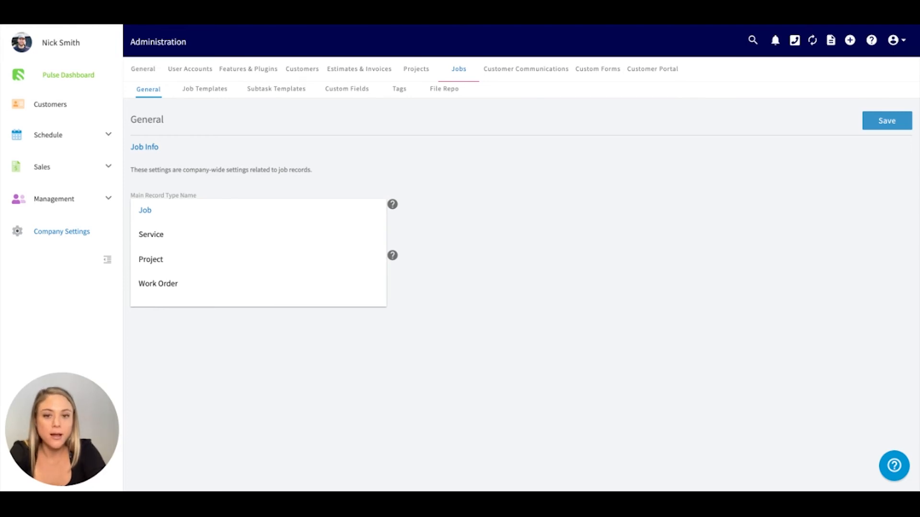
pyautogui.click(144, 209)
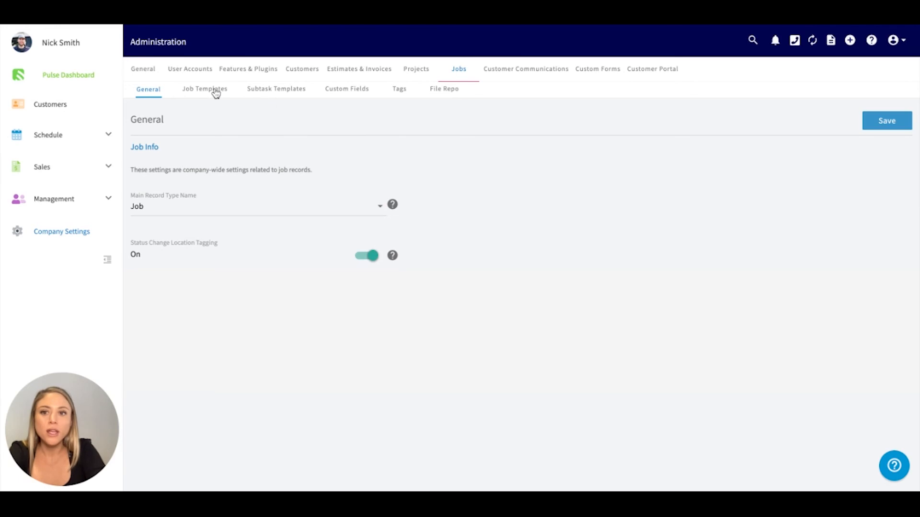
# - Check the empty Job Templates list, then open Subtask Templates with the Service Call Checklist
pyautogui.click(205, 89)
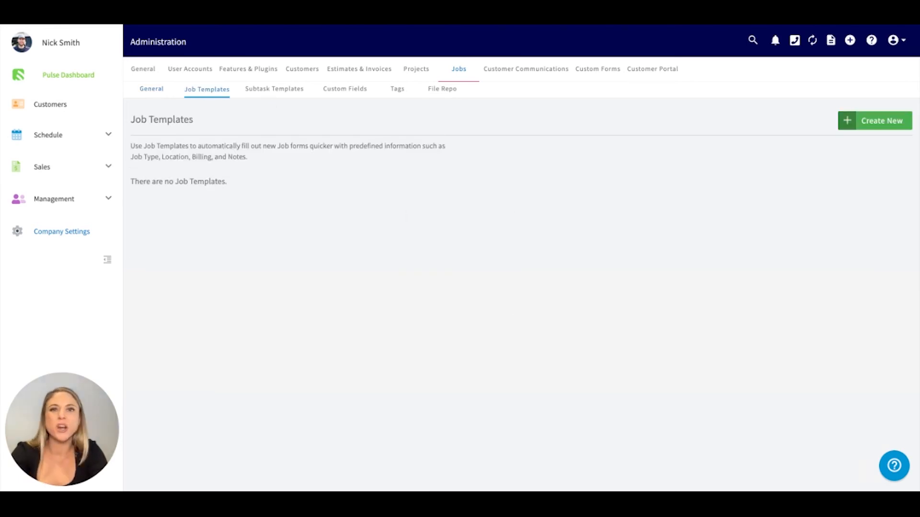
pyautogui.moveTo(259, 190)
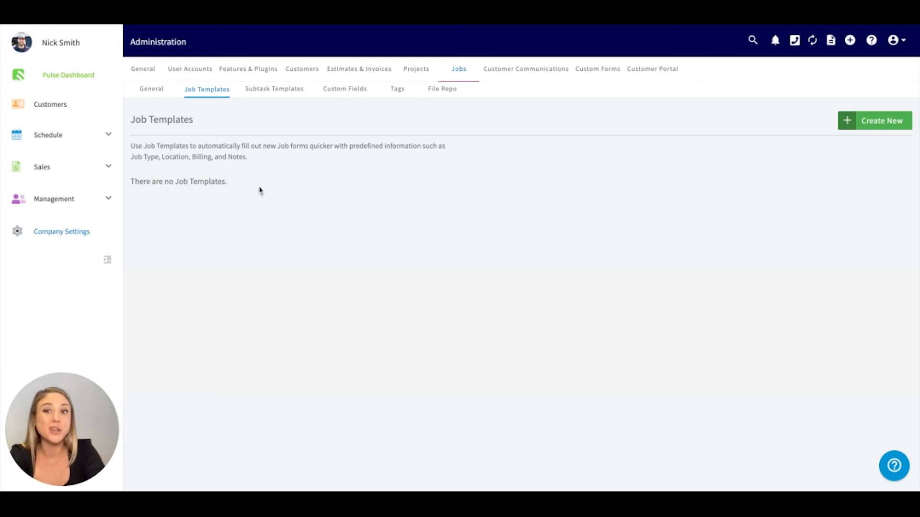
pyautogui.click(278, 89)
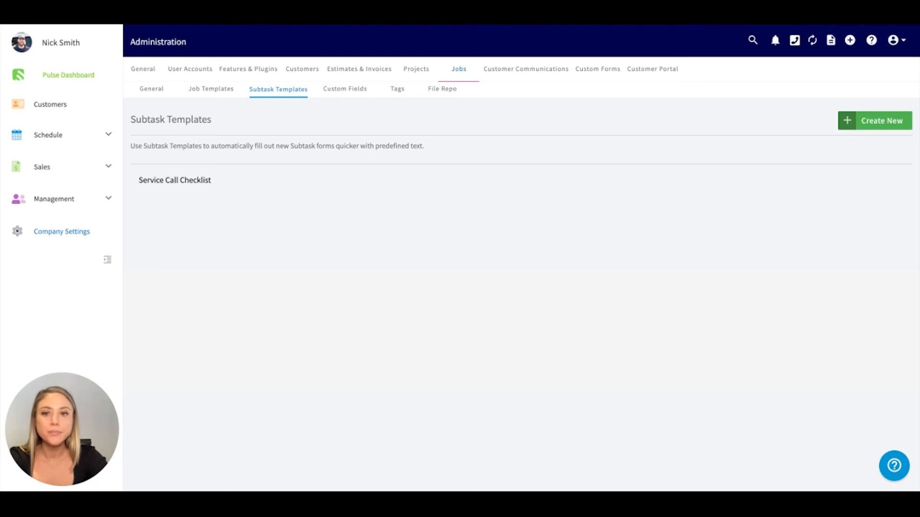
pyautogui.moveTo(397, 83)
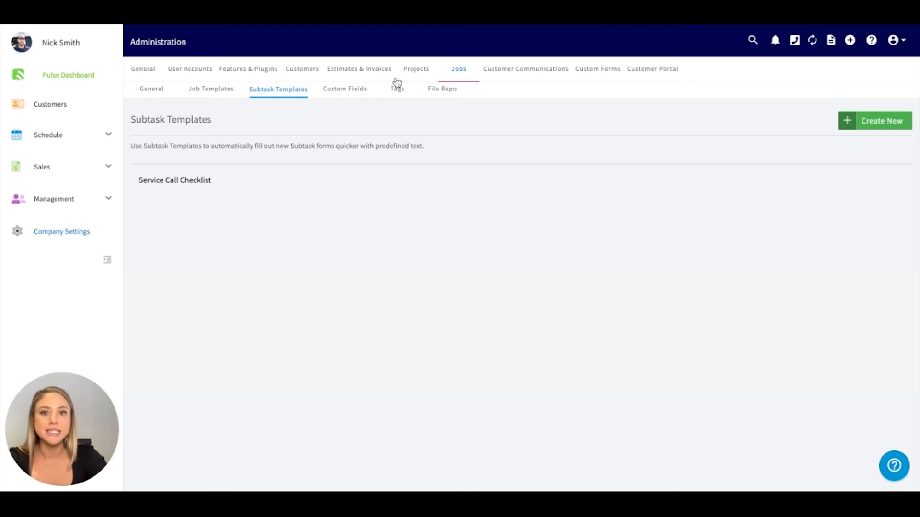
pyautogui.moveTo(556, 127)
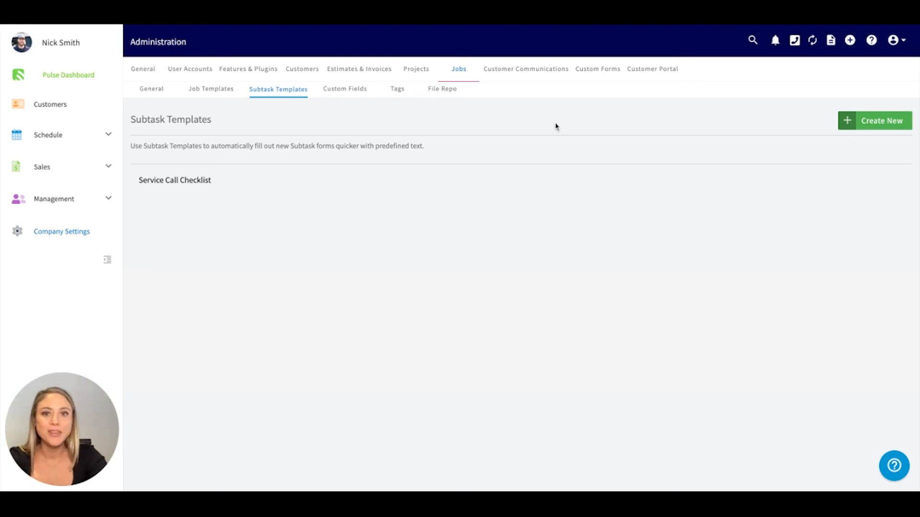
# - Leave the Service Call Checklist for the Customer Communications tab
pyautogui.click(525, 68)
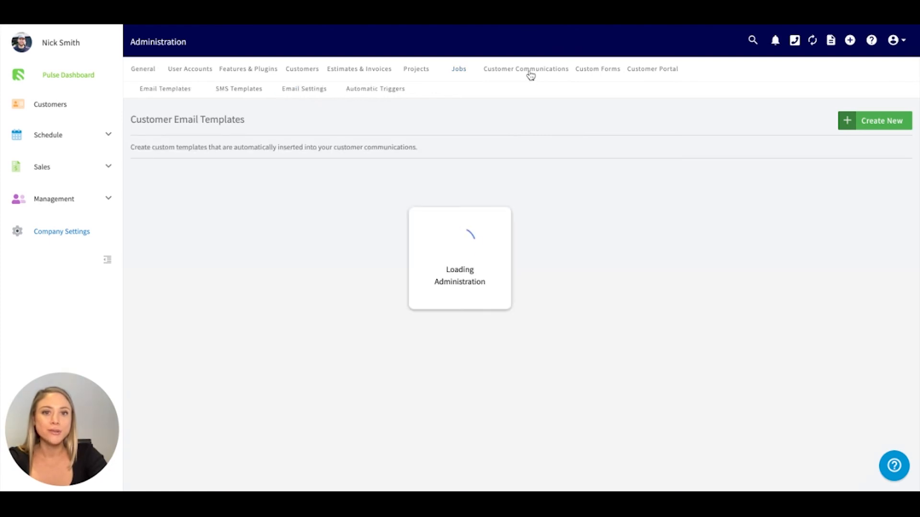
pyautogui.click(525, 69)
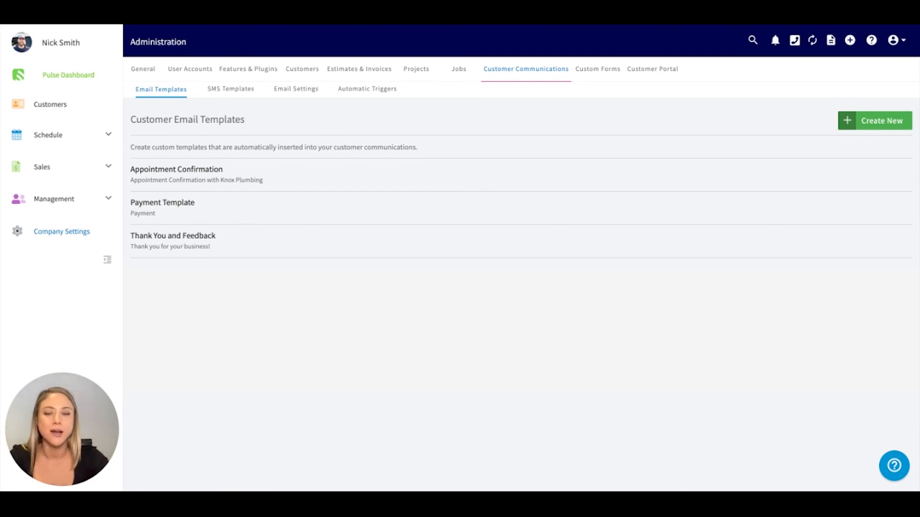
pyautogui.moveTo(251, 238)
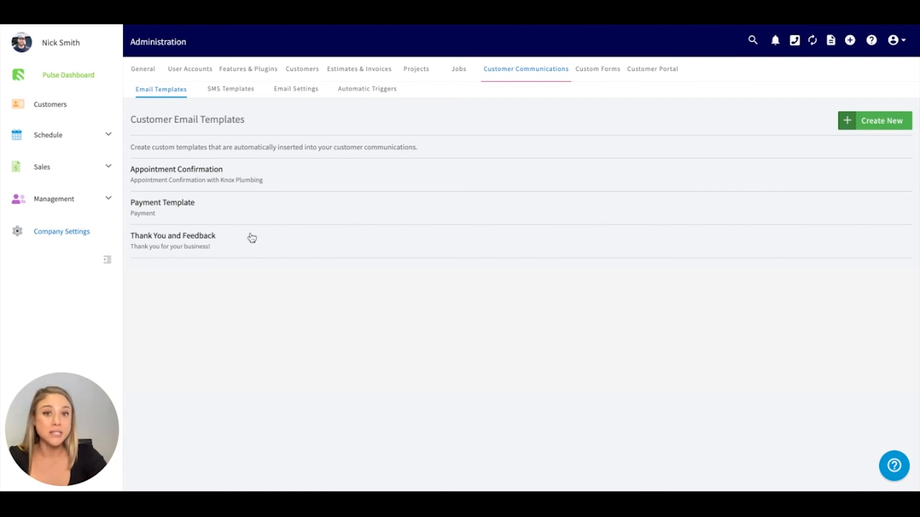
pyautogui.moveTo(253, 256)
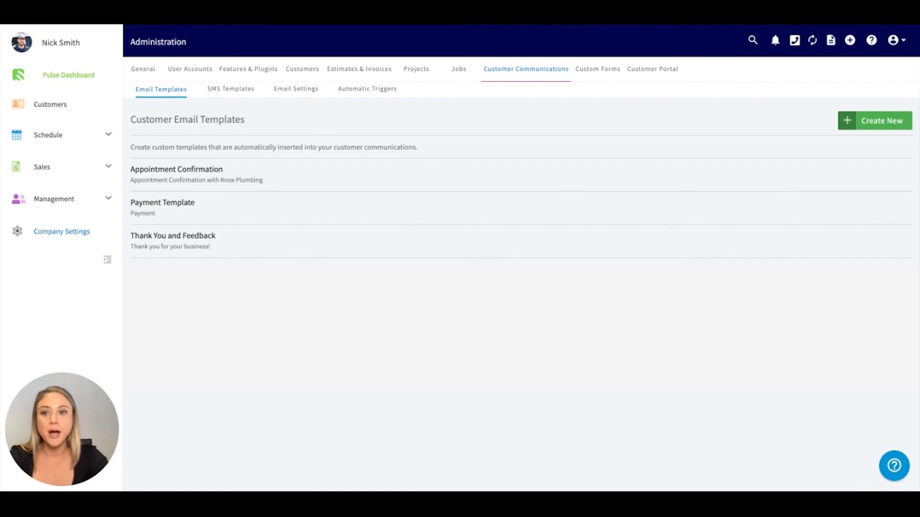
pyautogui.moveTo(211, 173)
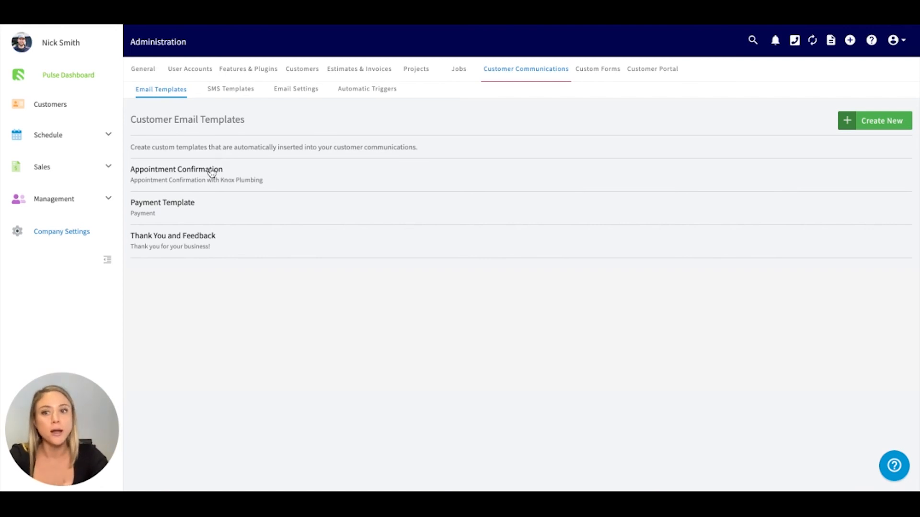
pyautogui.moveTo(305, 207)
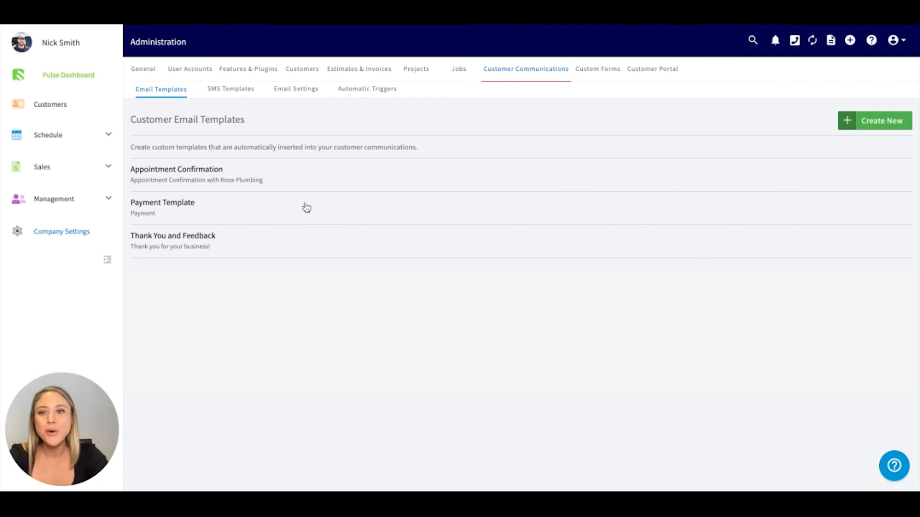
pyautogui.moveTo(270, 219)
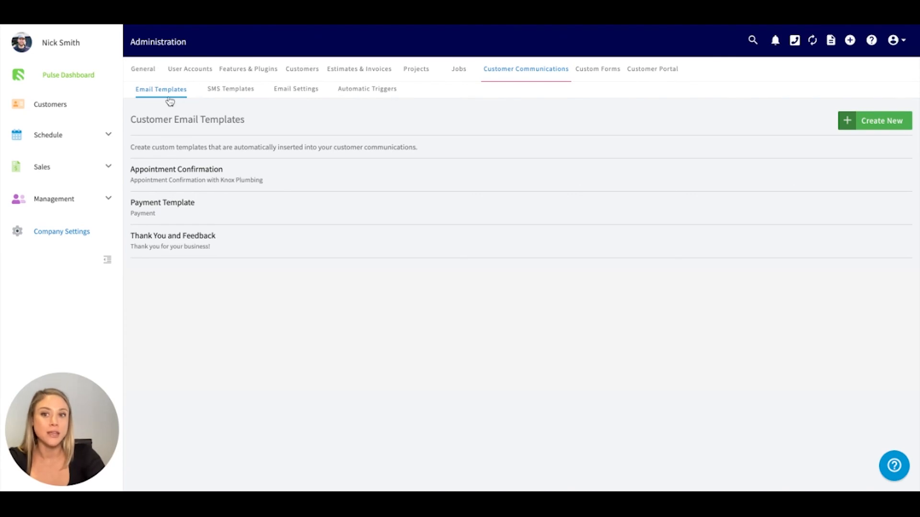
pyautogui.click(234, 89)
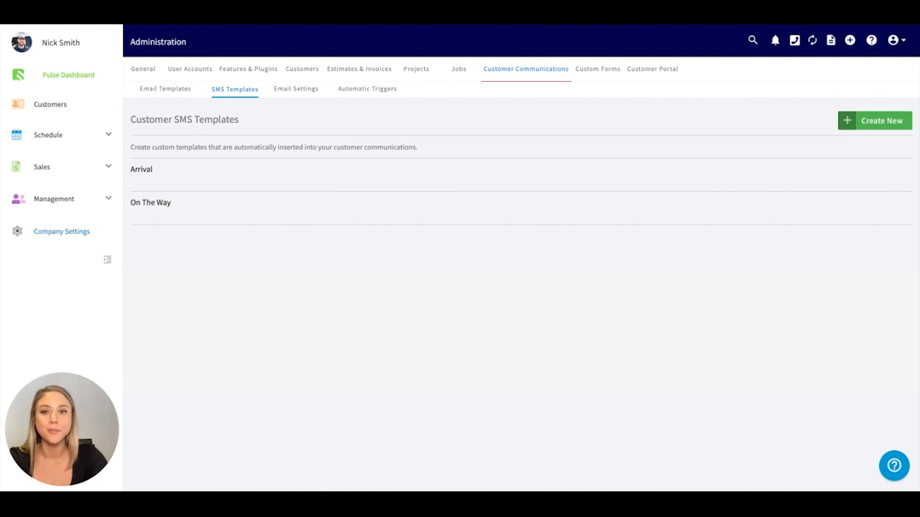
# - Open the Email Settings sub-tab showing sender address, sender name, CC method and logo options
pyautogui.click(299, 89)
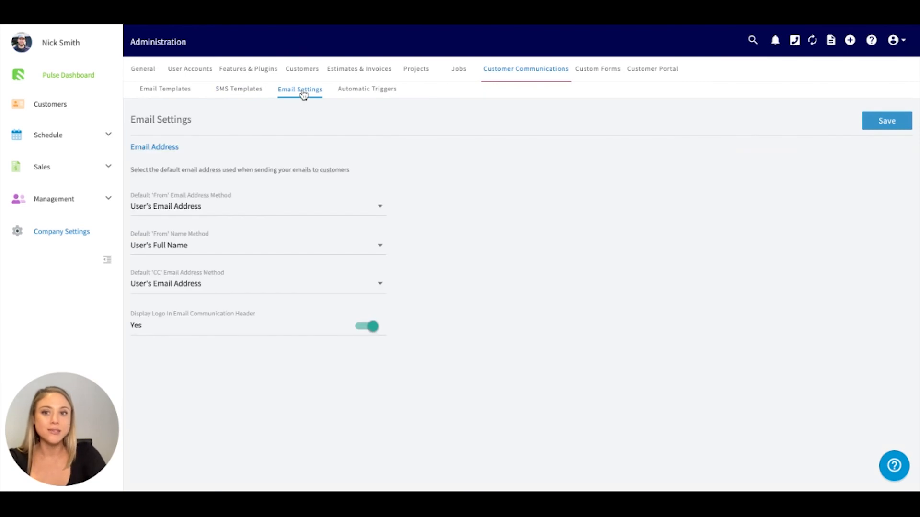
# - Keep User's Email Address as the default sender and view the Automatic Triggers page
pyautogui.click(257, 206)
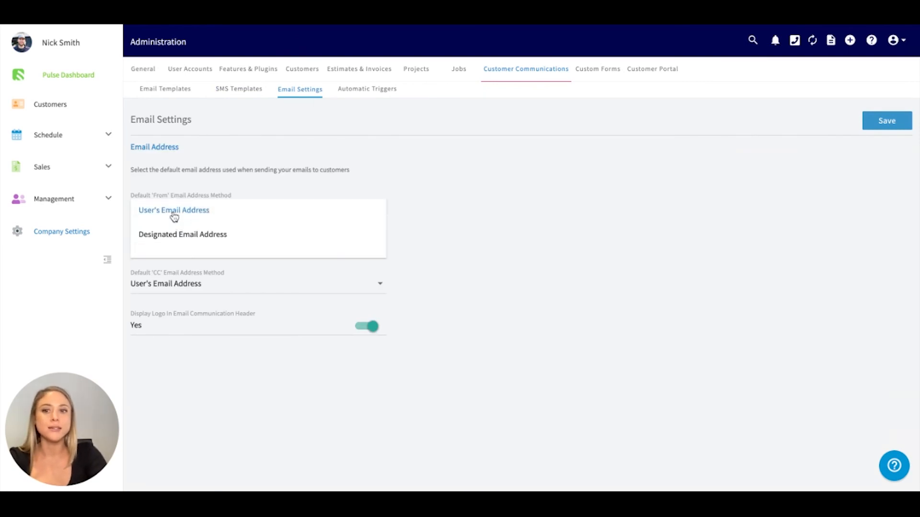
pyautogui.click(173, 209)
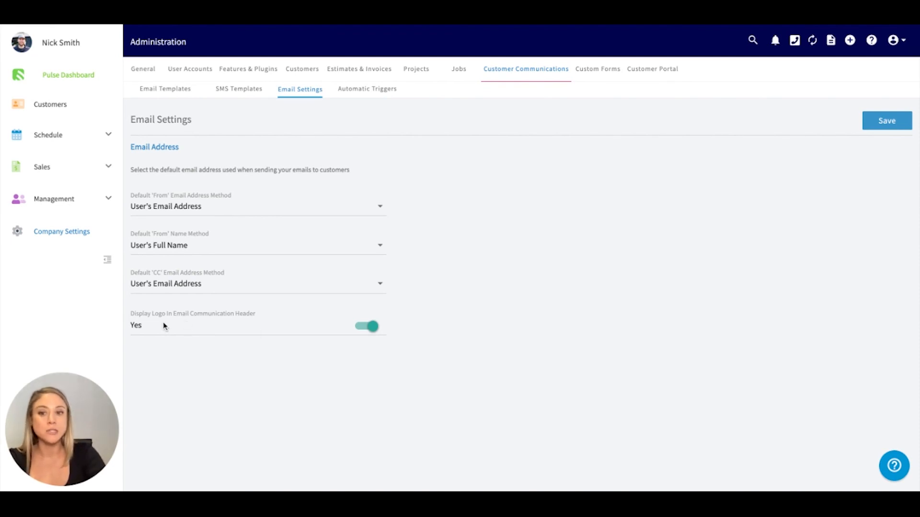
pyautogui.moveTo(411, 112)
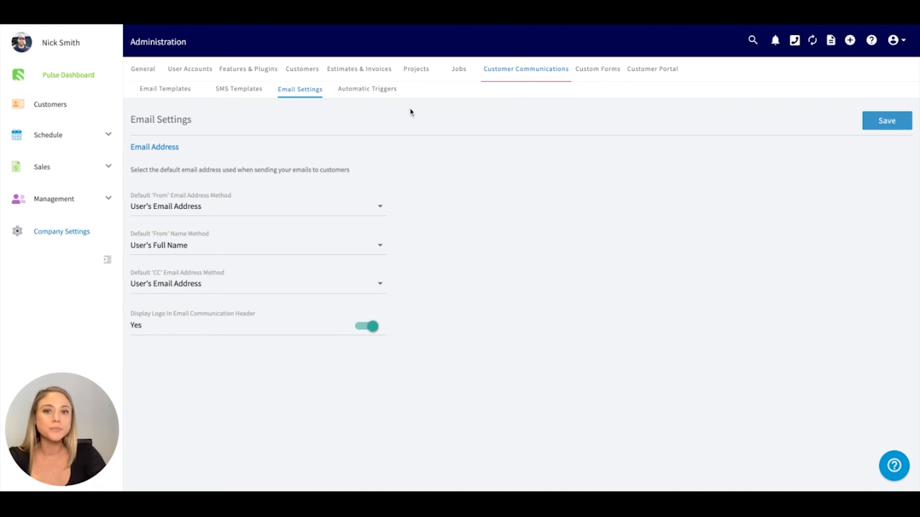
pyautogui.click(371, 89)
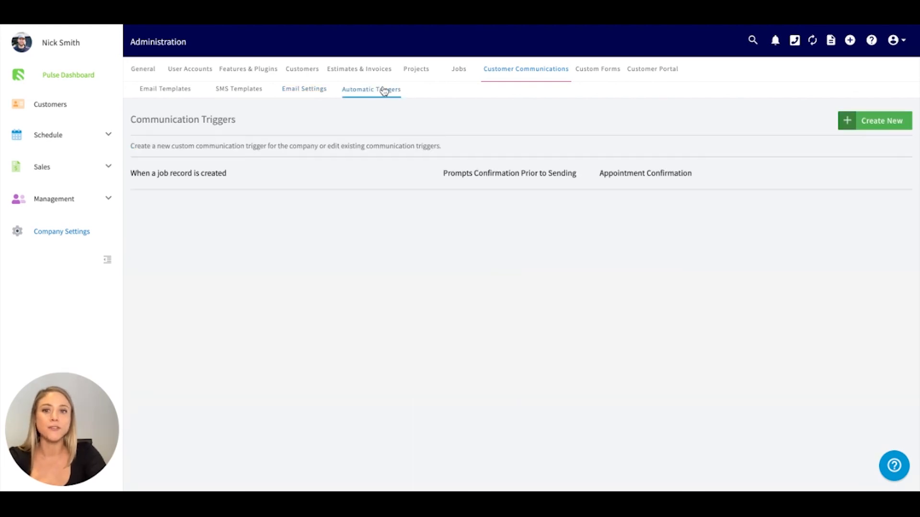
pyautogui.moveTo(372, 286)
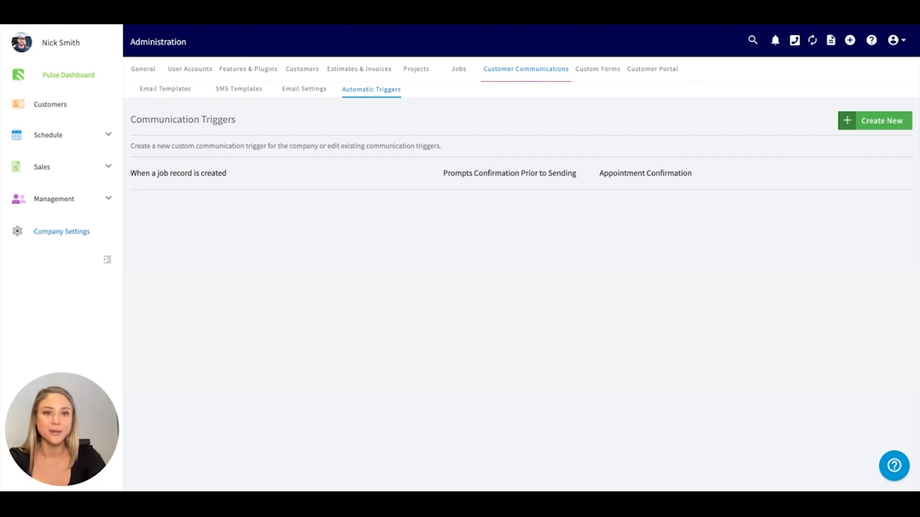
pyautogui.click(598, 68)
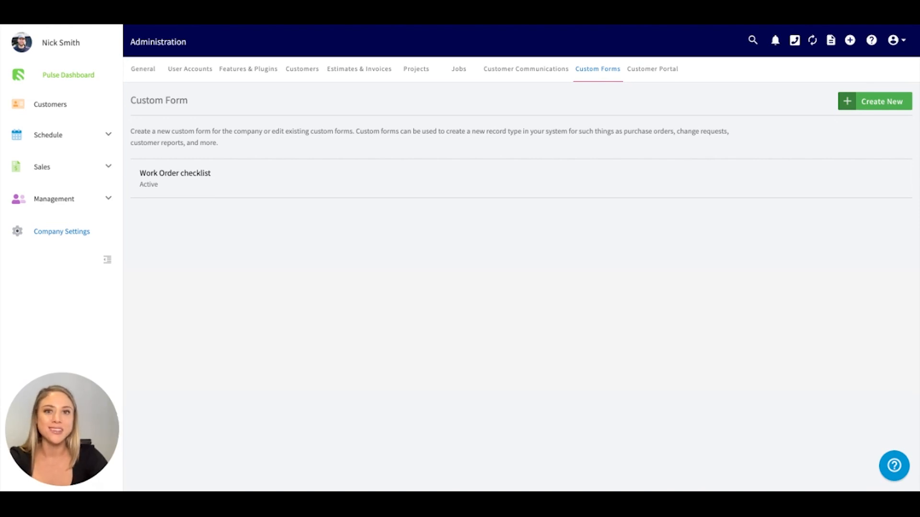
pyautogui.moveTo(689, 92)
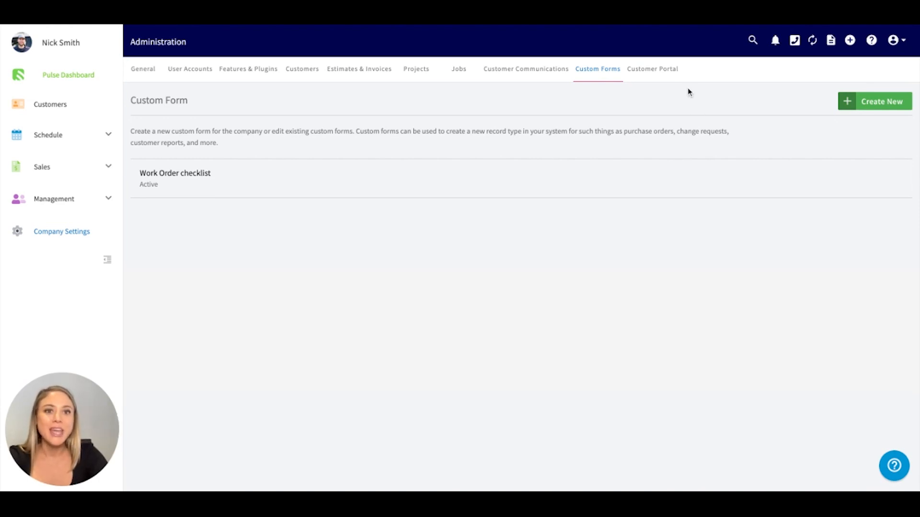
# - Switch from the Custom Forms list to the Customer Portal settings tab
pyautogui.click(652, 68)
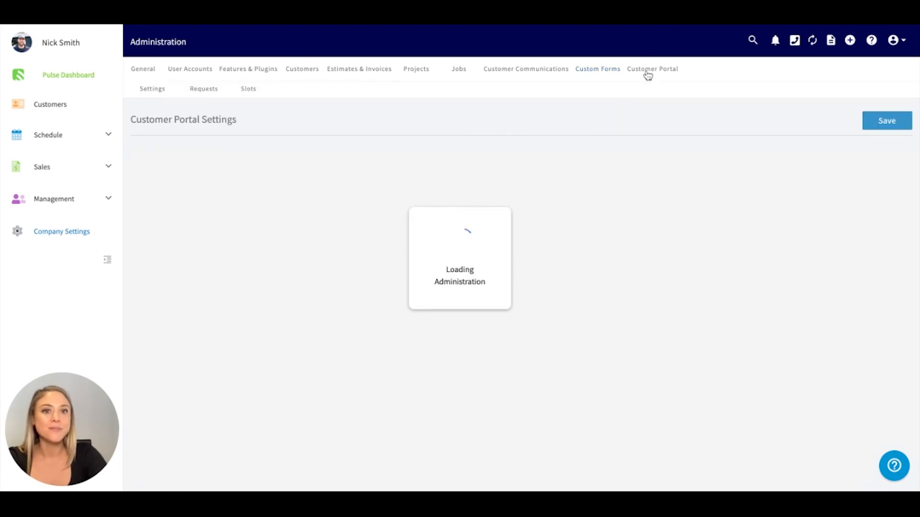
pyautogui.click(652, 69)
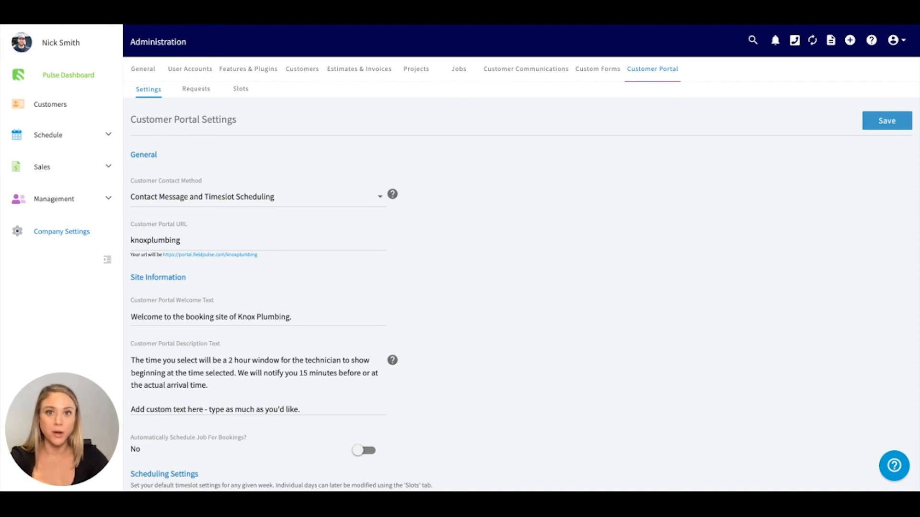
pyautogui.moveTo(491, 230)
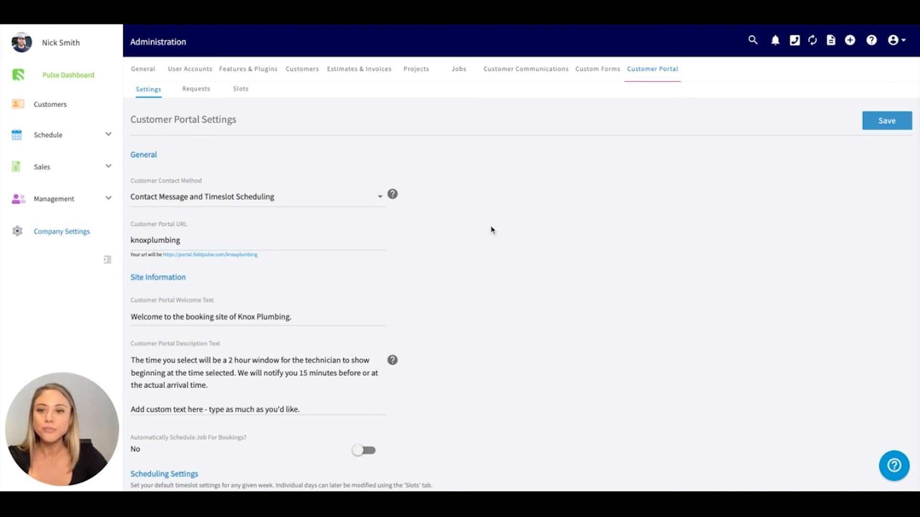
pyautogui.moveTo(329, 206)
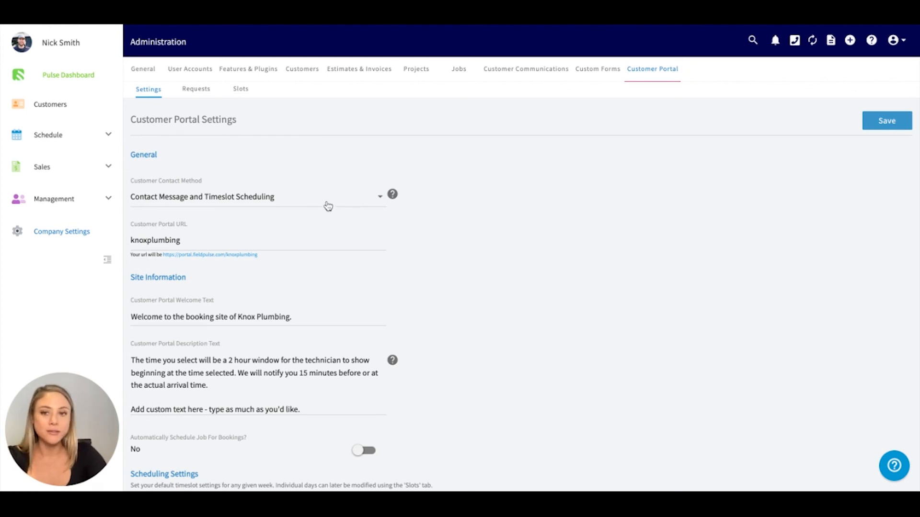
pyautogui.click(256, 197)
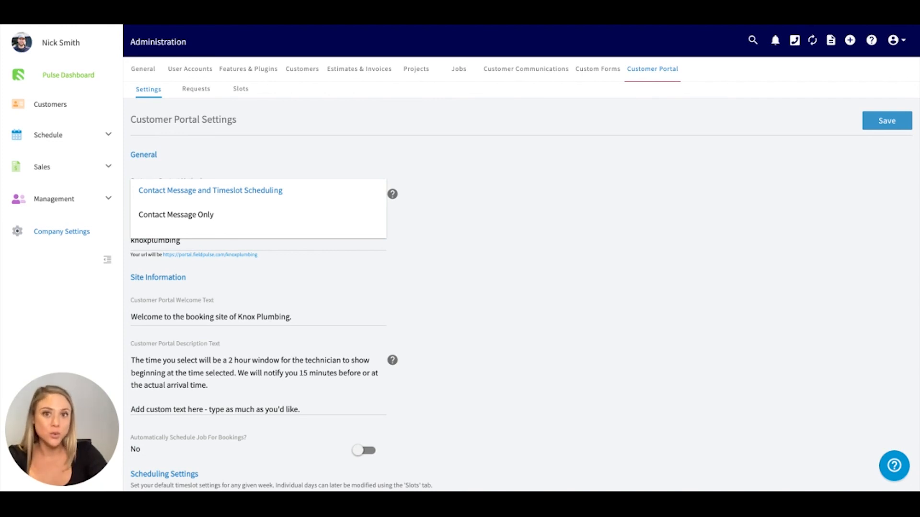
pyautogui.moveTo(234, 197)
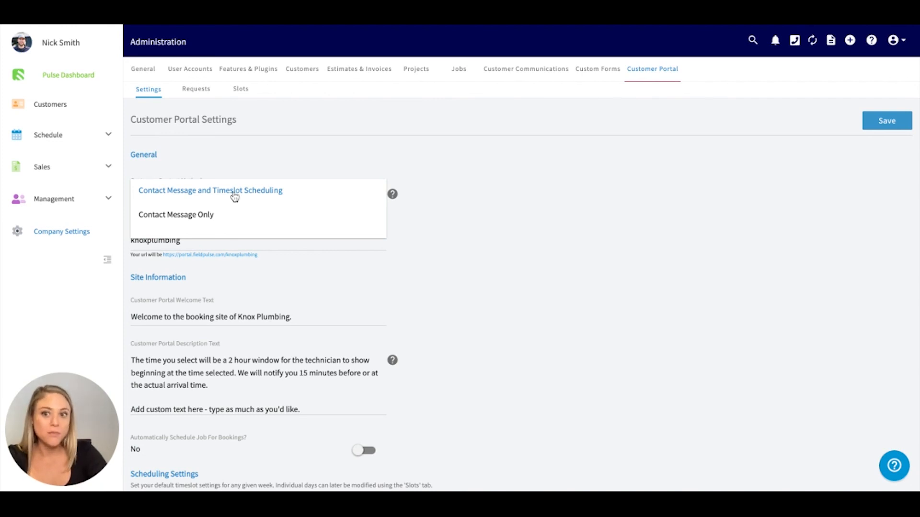
pyautogui.moveTo(235, 227)
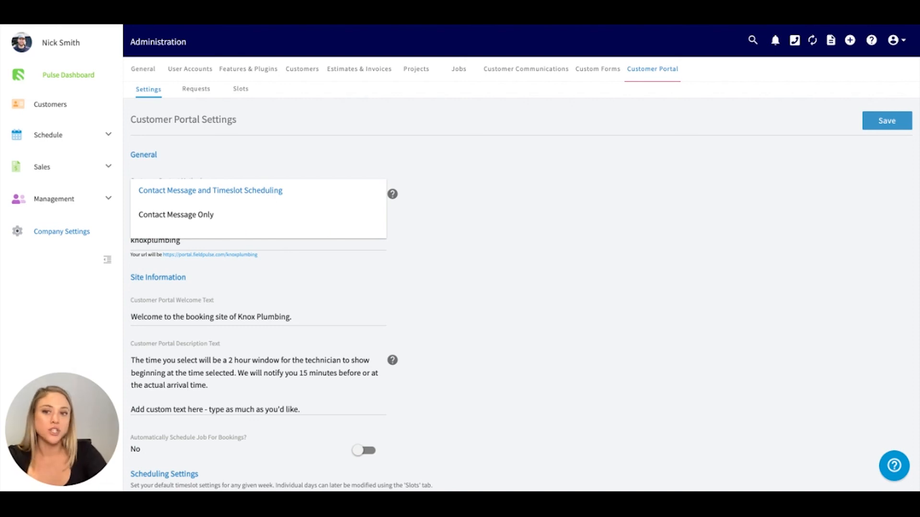
pyautogui.moveTo(518, 237)
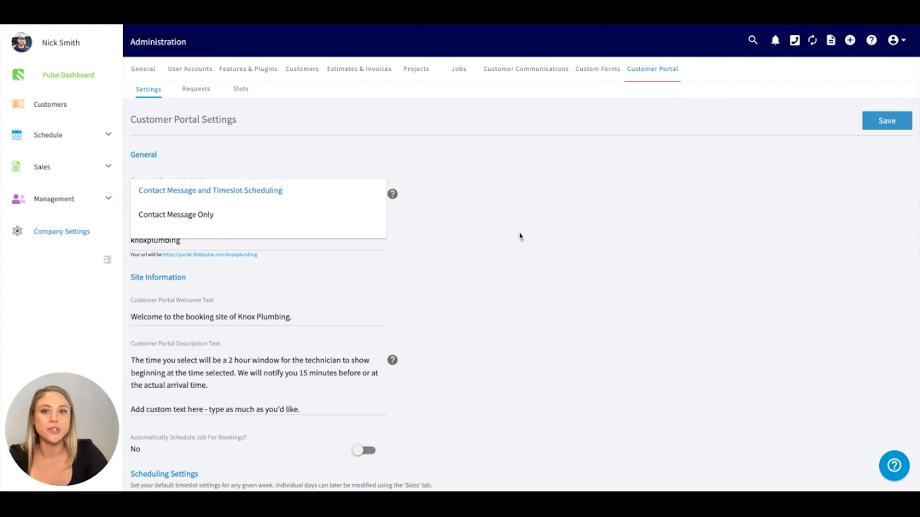
pyautogui.click(210, 190)
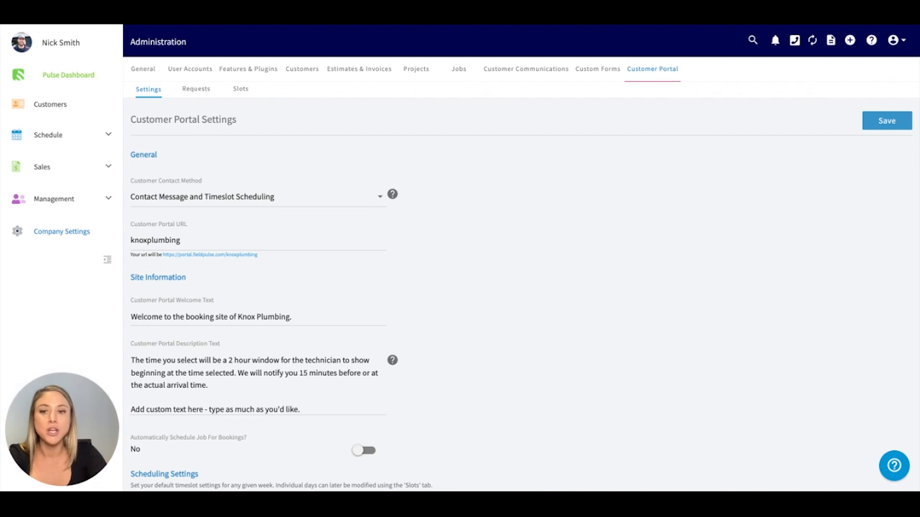
pyautogui.moveTo(195, 94)
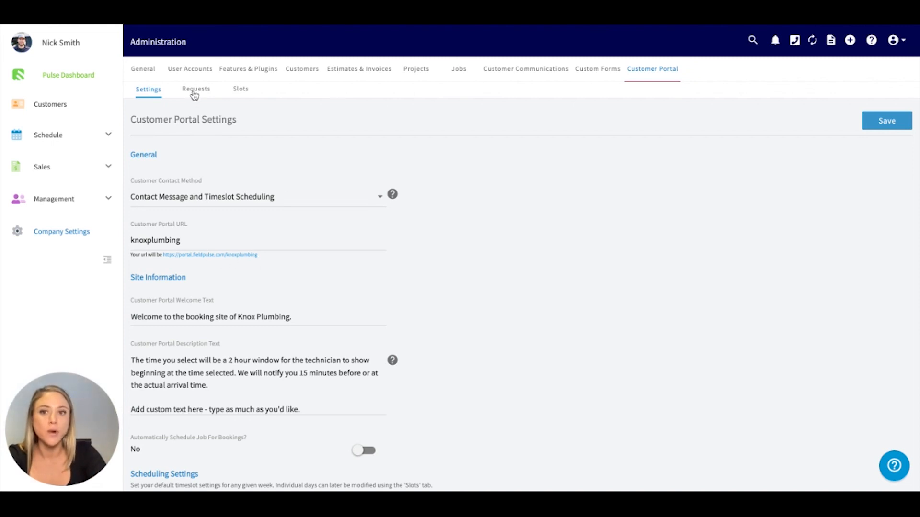
pyautogui.moveTo(780, 28)
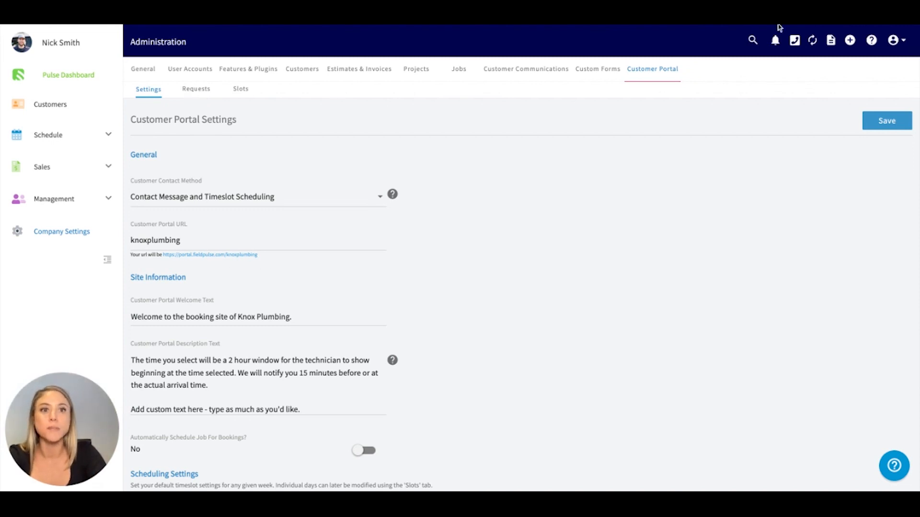
pyautogui.scroll(-3)
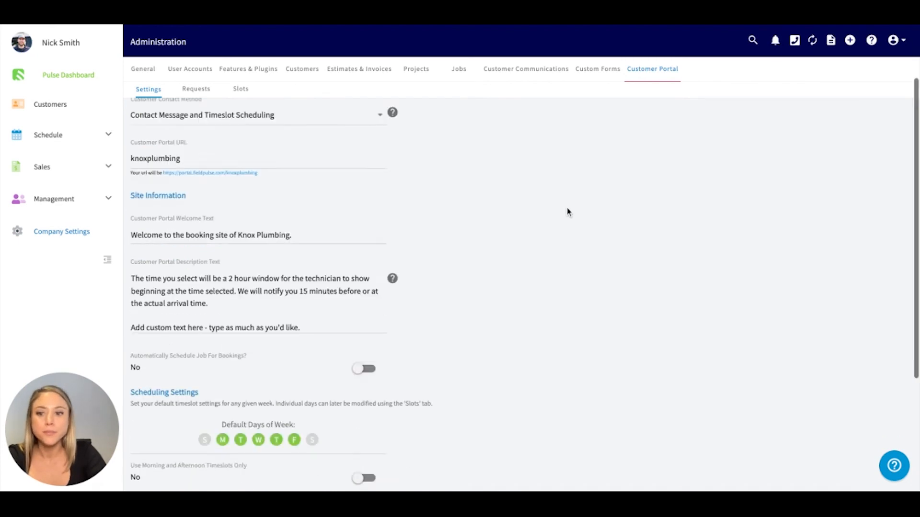
# - Review scheduling defaults (8 AM–5 PM, 30-minute slots), then view portal Requests
pyautogui.scroll(-3)
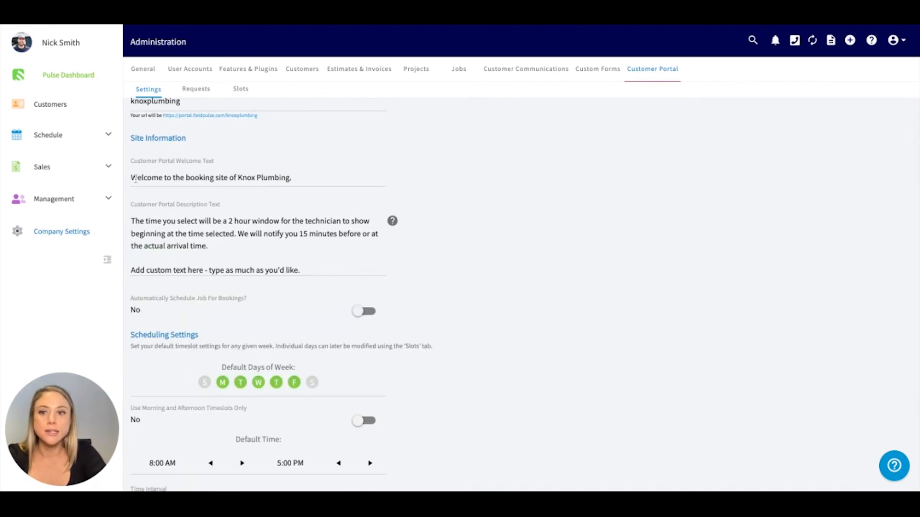
pyautogui.moveTo(273, 292)
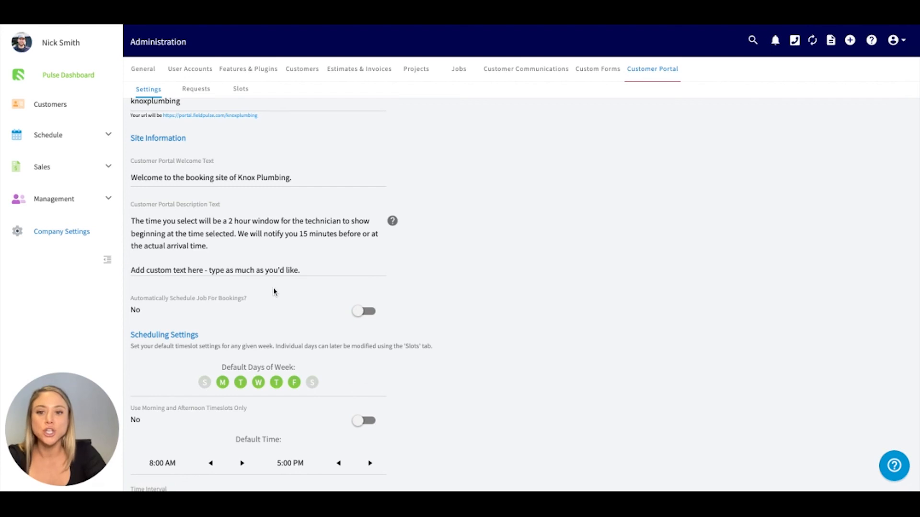
pyautogui.scroll(-3)
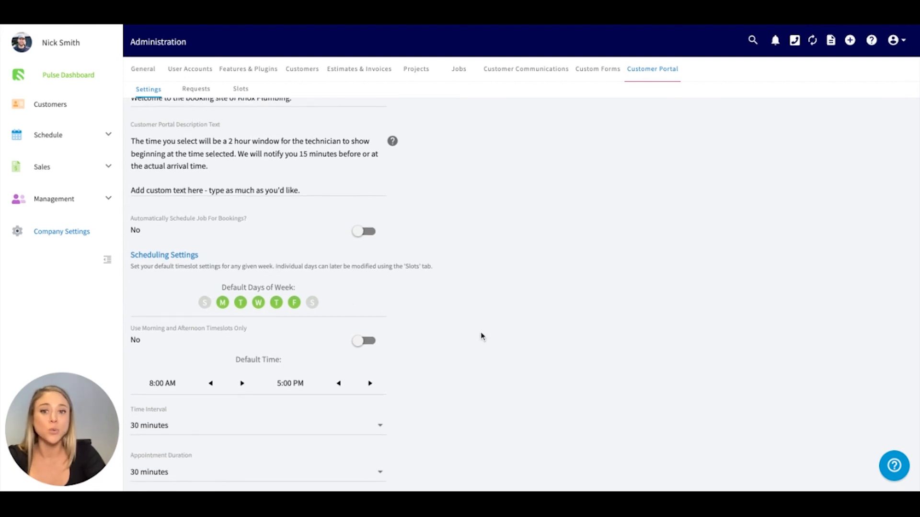
pyautogui.scroll(-3)
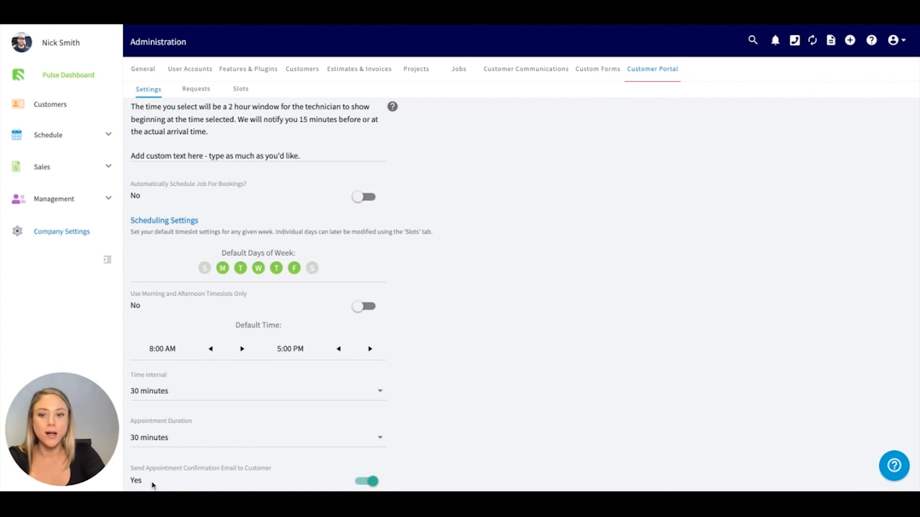
pyautogui.moveTo(494, 246)
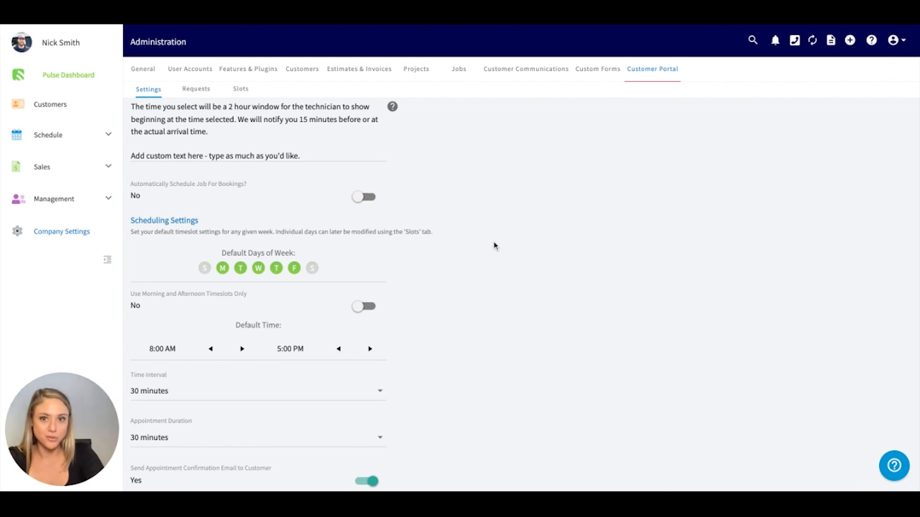
pyautogui.click(196, 89)
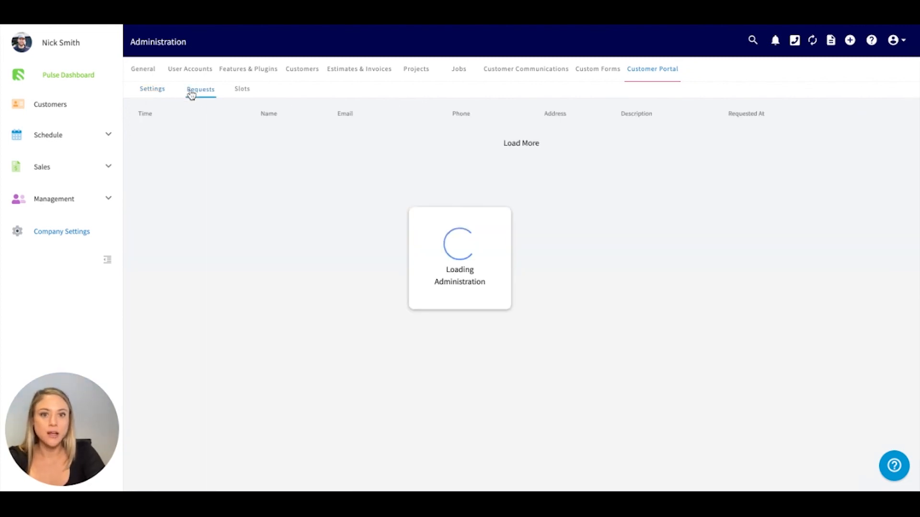
pyautogui.click(201, 89)
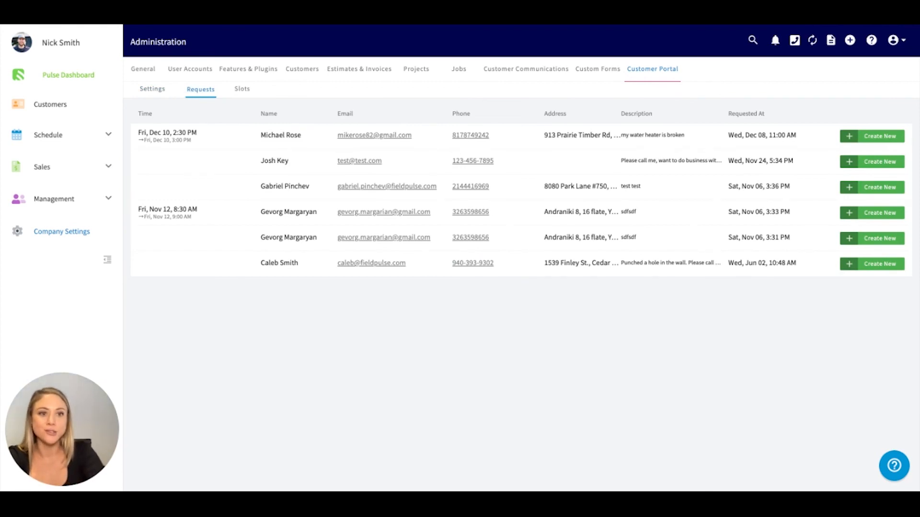
pyautogui.moveTo(873, 135)
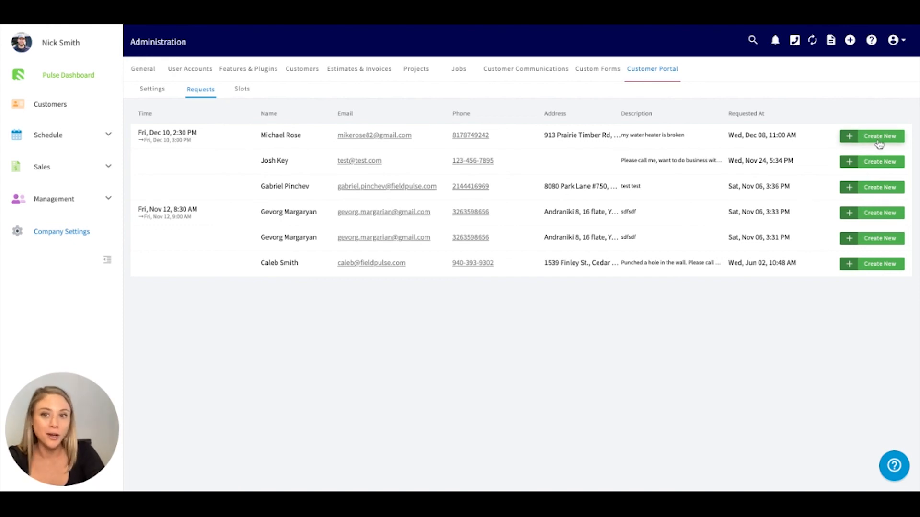
pyautogui.moveTo(626, 265)
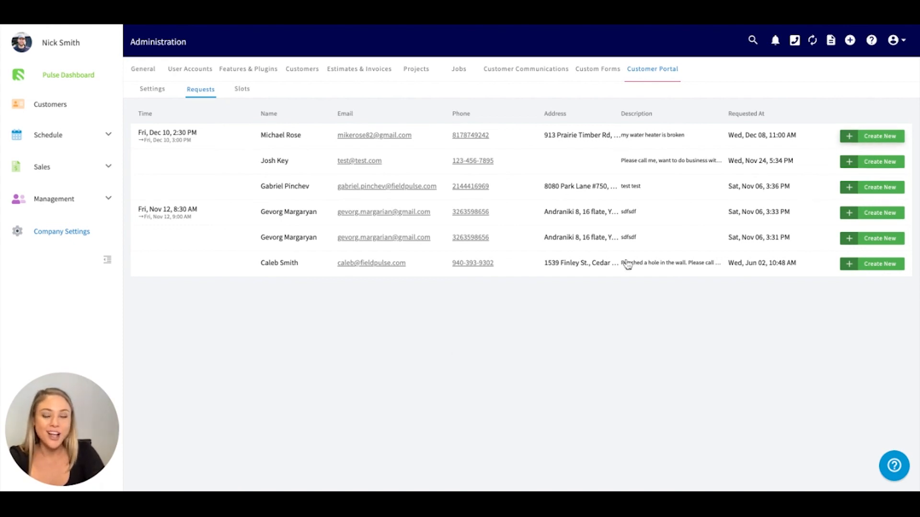